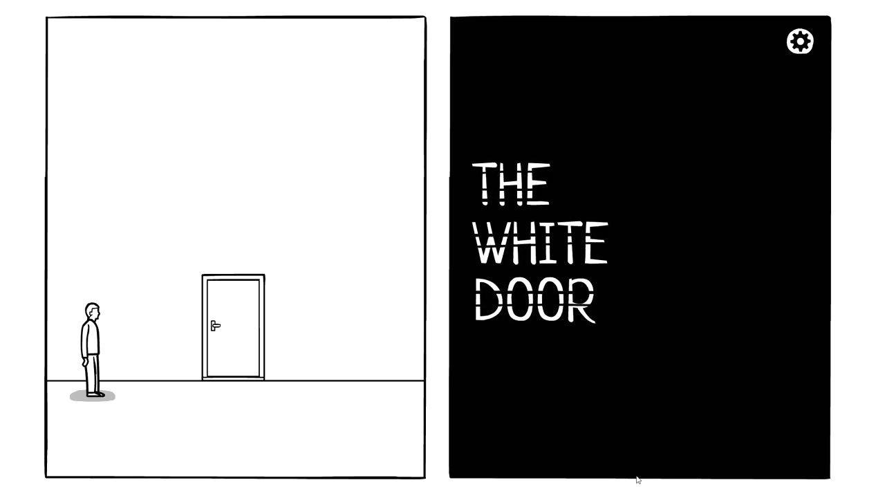
mouse_move(731, 263)
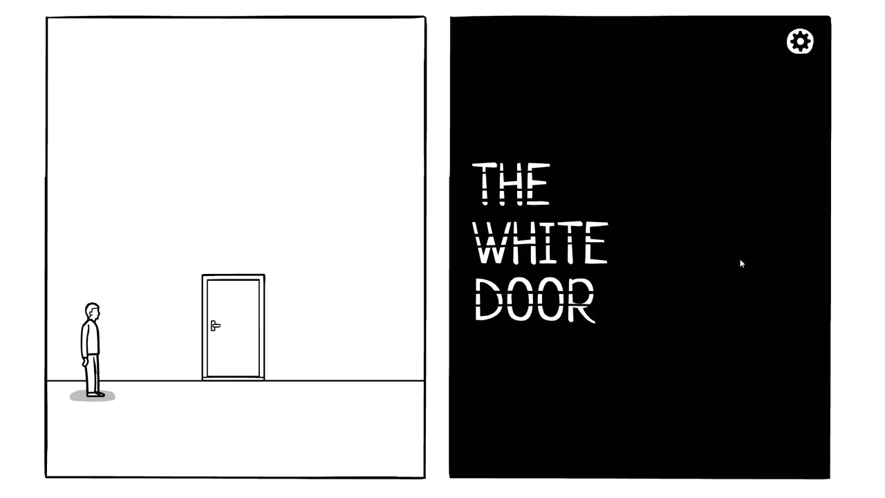
mouse_move(727, 316)
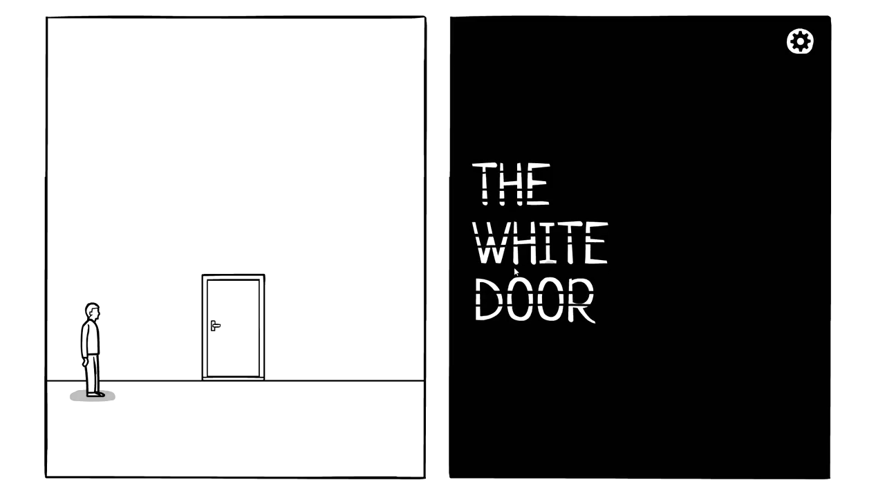
Step: Leave the title screen and enter the opening scene with the man asleep in bed
click(221, 325)
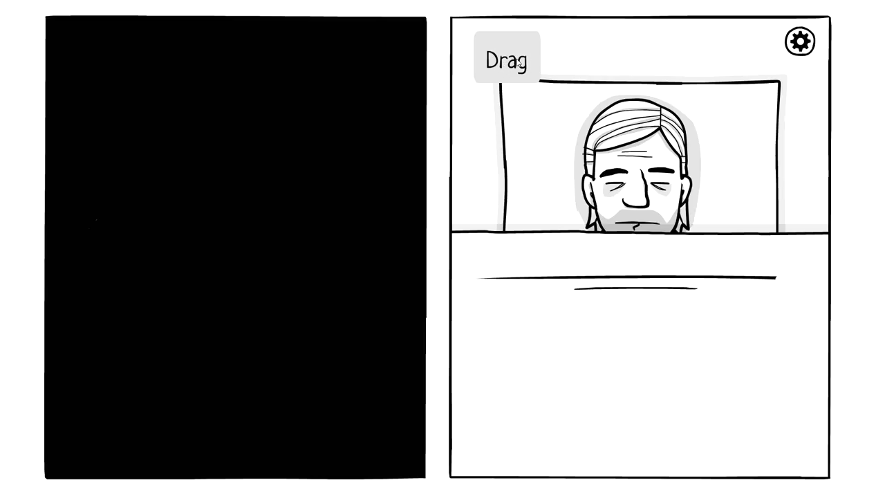
mouse_move(599, 305)
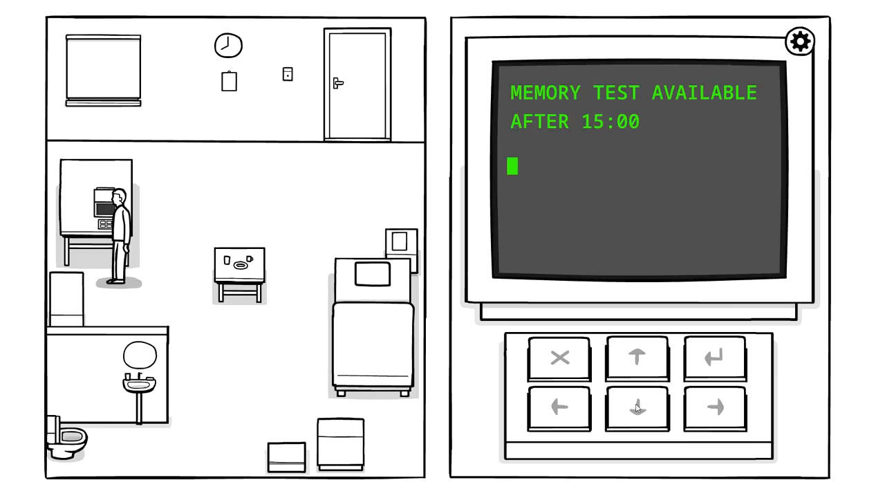
Step: Read the desk computer screen saying the memory test is available only after 15:00
click(636, 406)
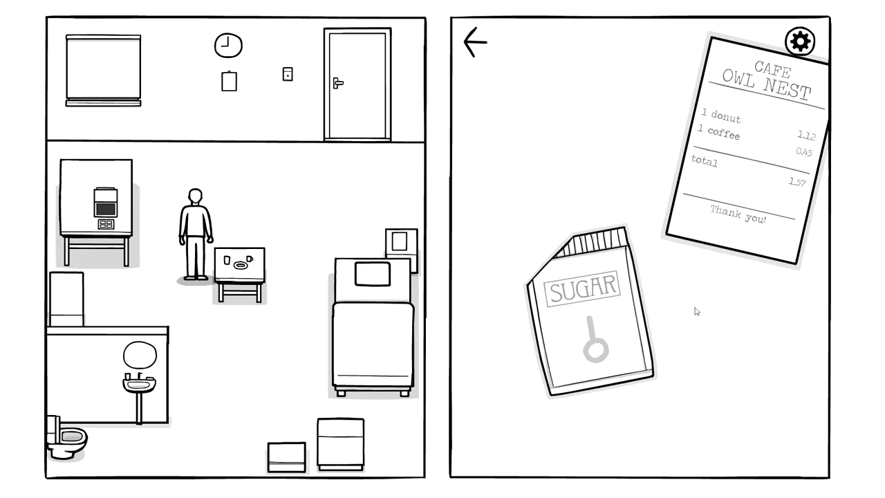
mouse_move(685, 310)
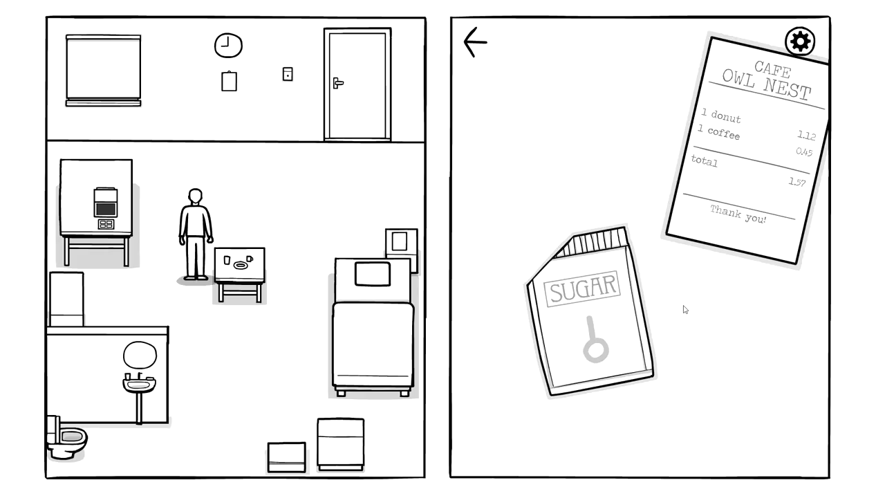
mouse_move(739, 243)
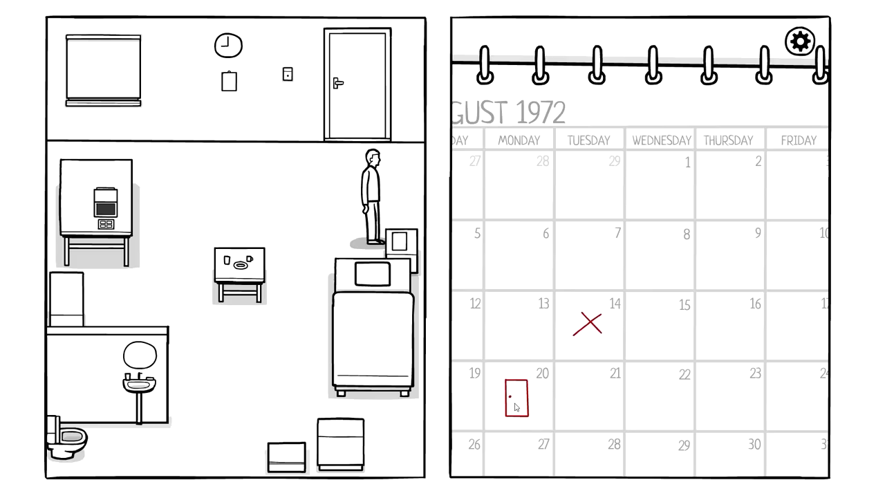
mouse_move(664, 150)
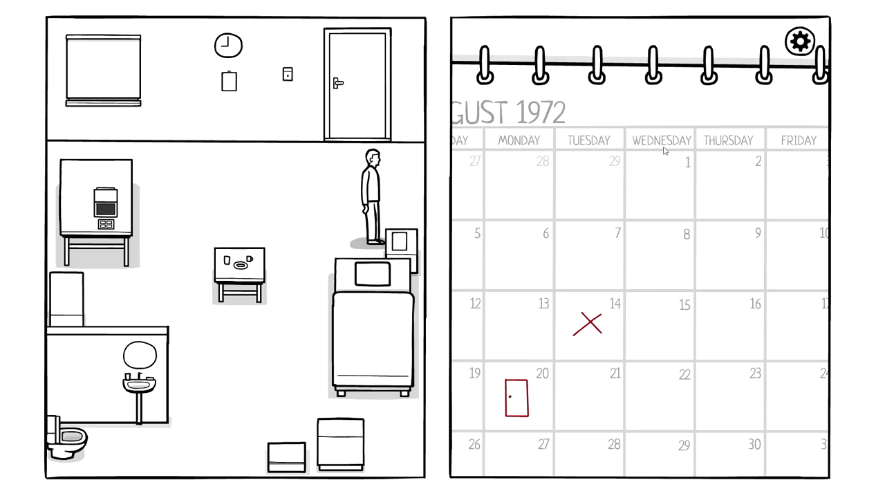
mouse_move(582, 95)
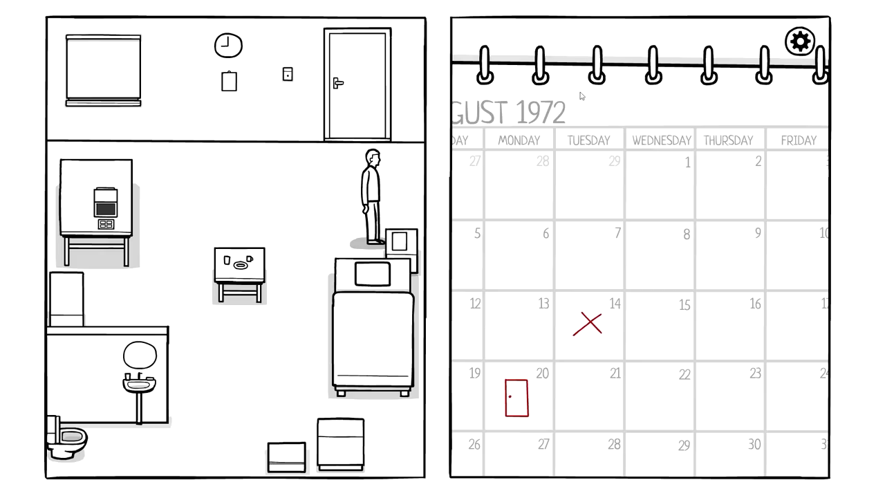
mouse_move(637, 328)
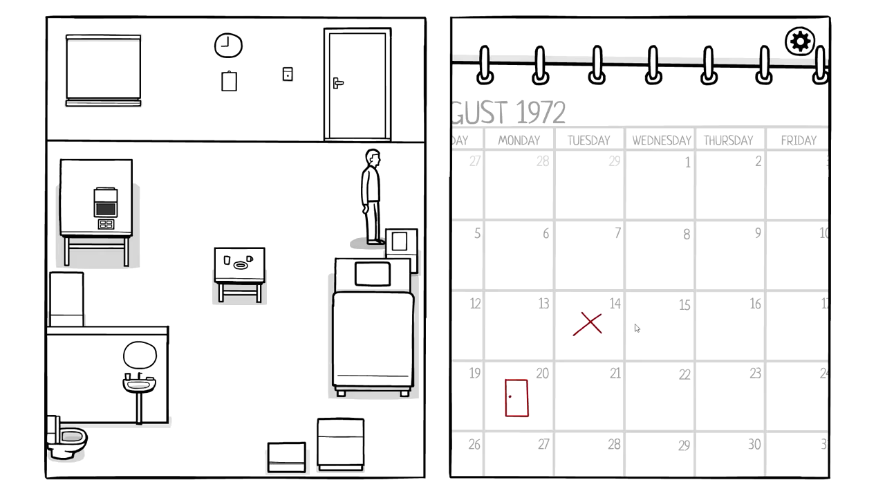
Step: Walk to the wall picture by the bed and view the August 1972 calendar
click(515, 400)
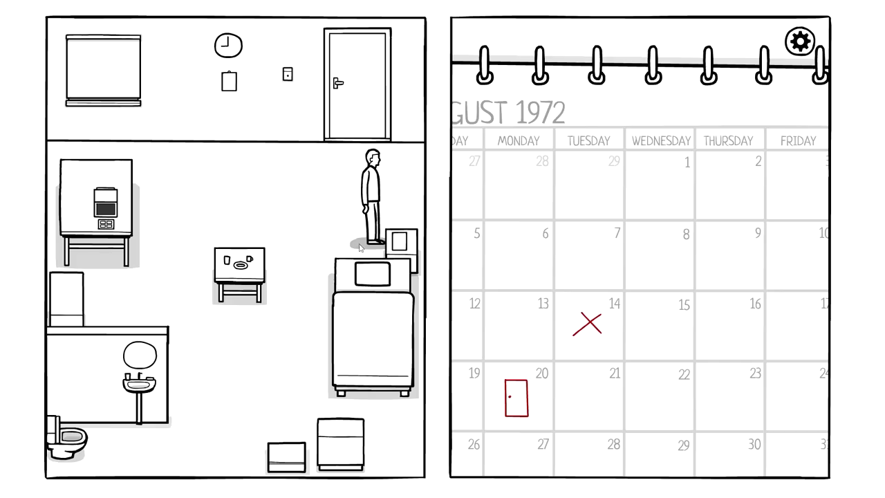
click(288, 396)
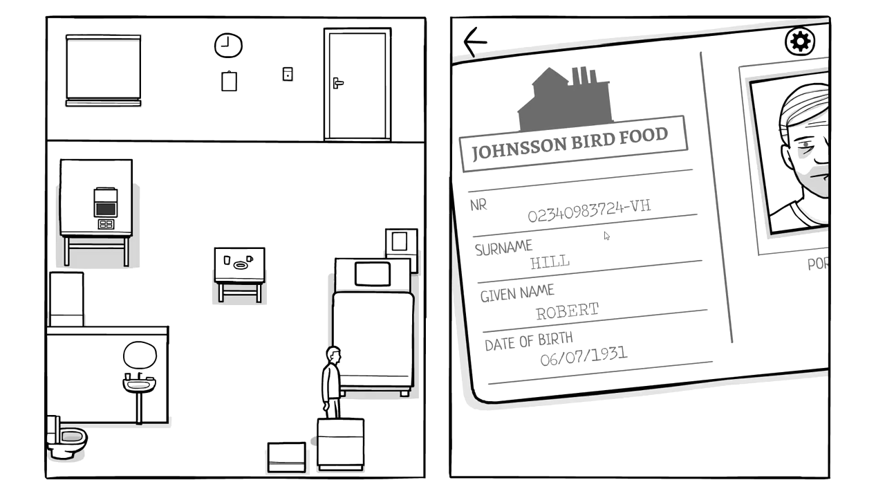
mouse_move(689, 226)
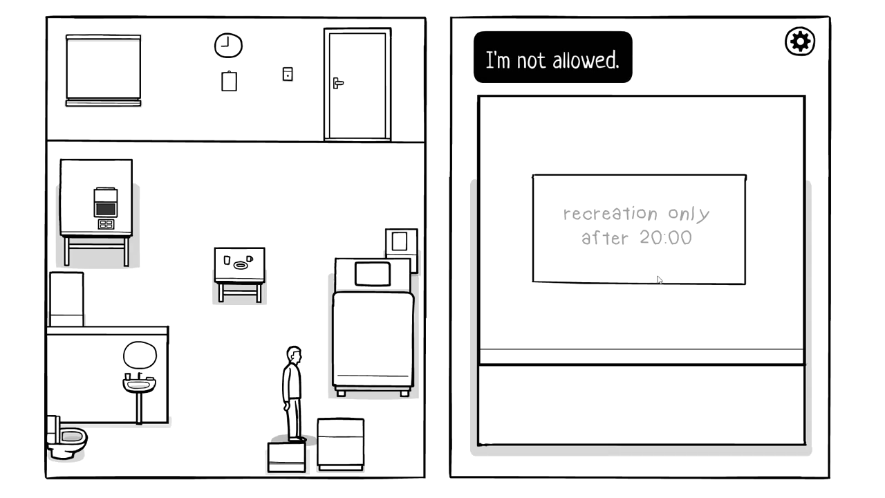
mouse_move(717, 356)
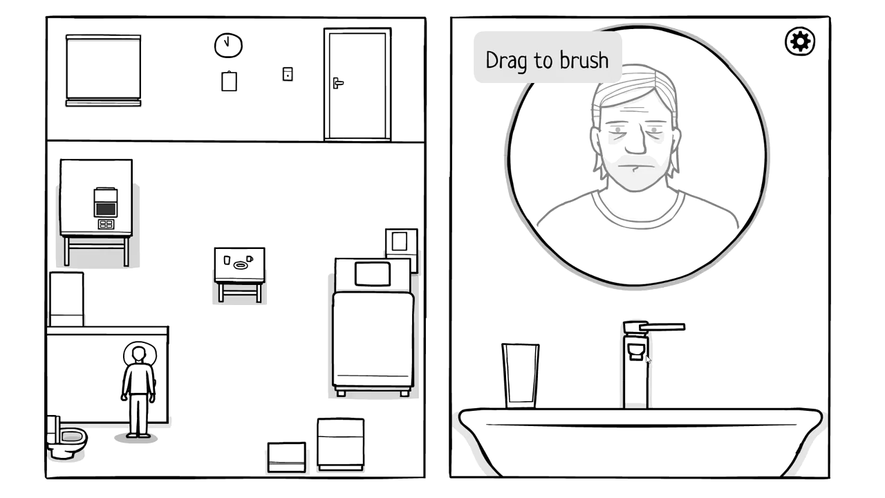
mouse_move(668, 314)
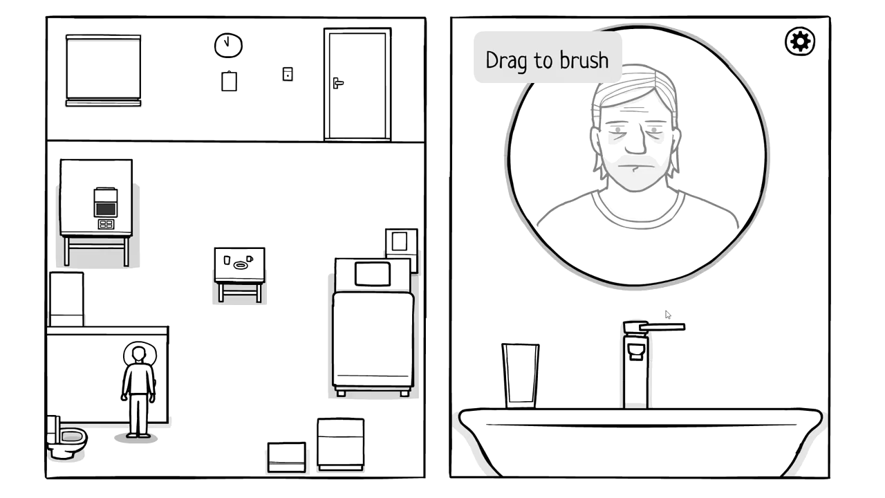
mouse_move(622, 267)
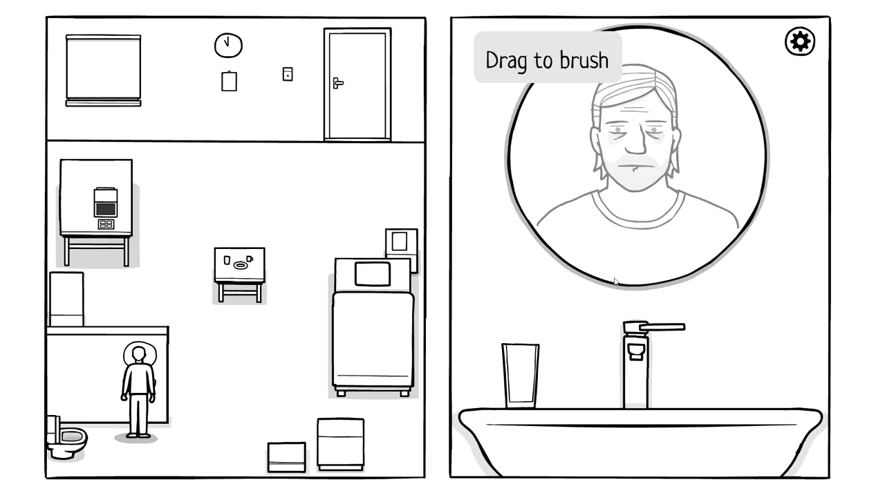
mouse_move(719, 193)
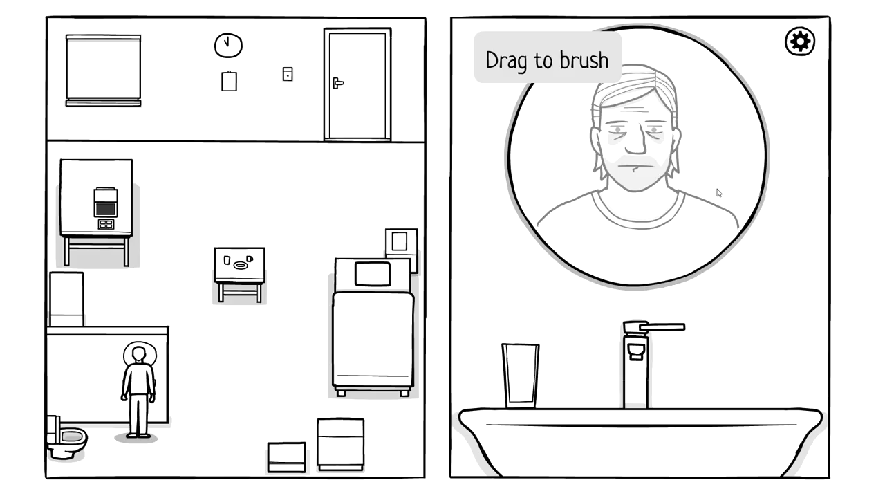
mouse_move(707, 205)
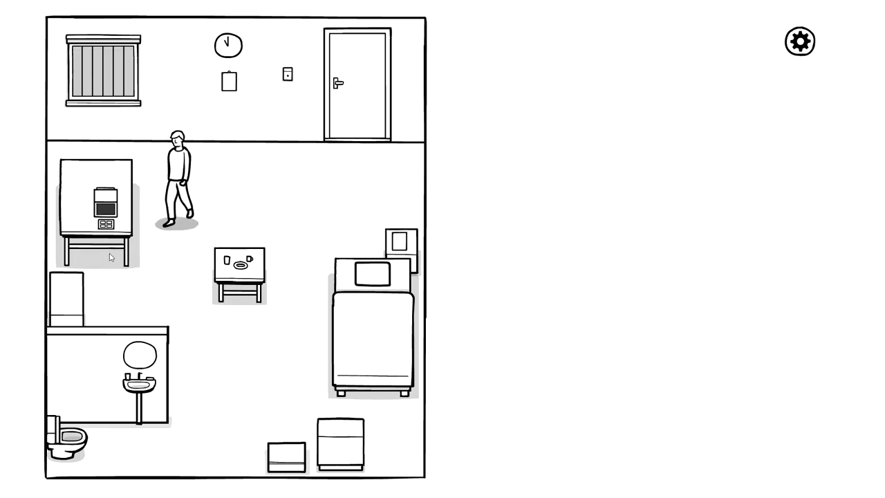
Step: Walk the man away from the kitchen counter across the main room
click(96, 200)
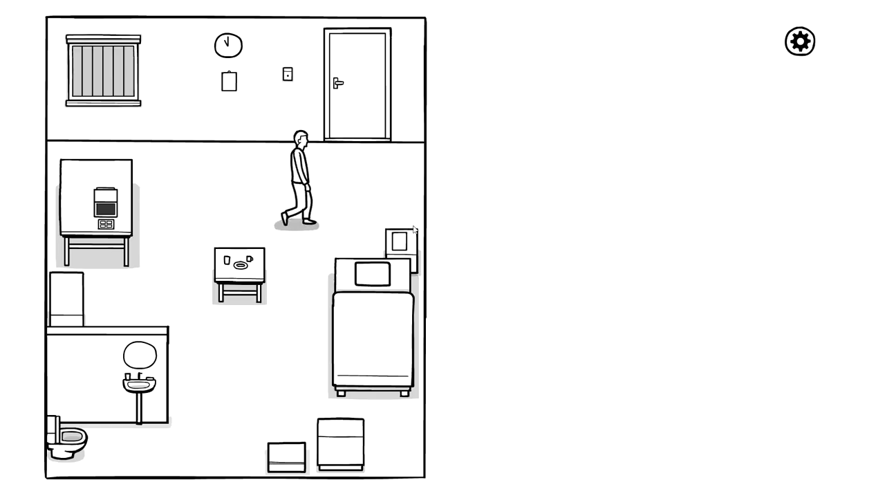
Step: Reopen the August 1972 calendar by the bed, the 14th crossed and 20th marked
click(800, 41)
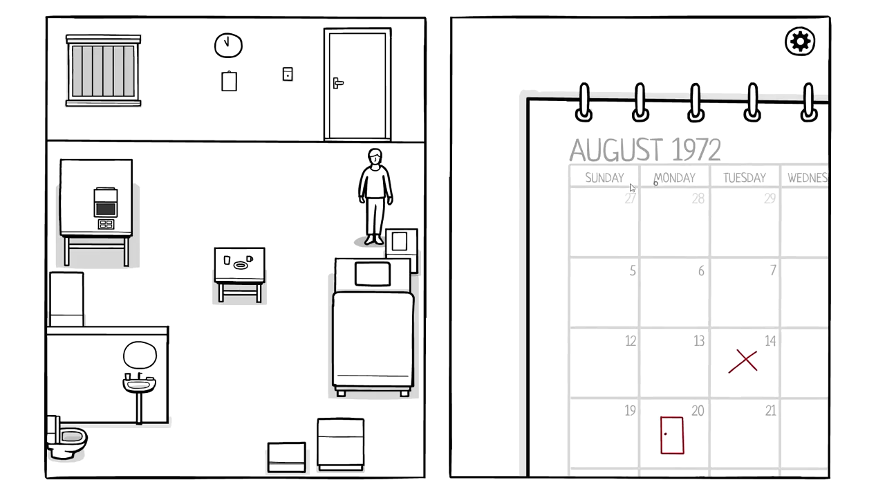
mouse_move(259, 293)
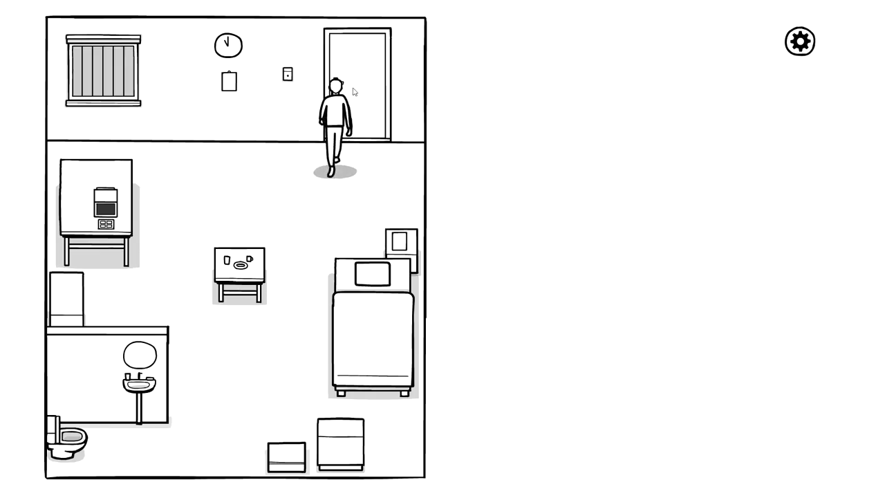
Step: Go to the door, press the CHECKUP buzzer, and let the nurse walk in
click(334, 93)
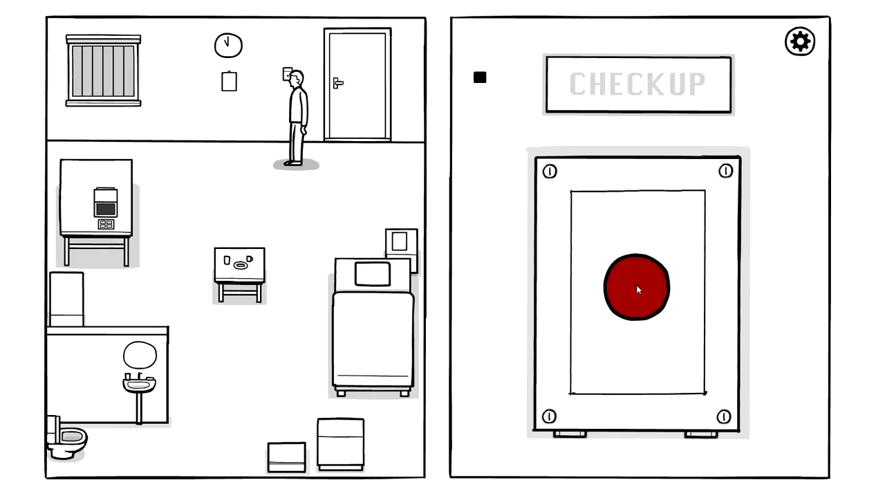
click(637, 288)
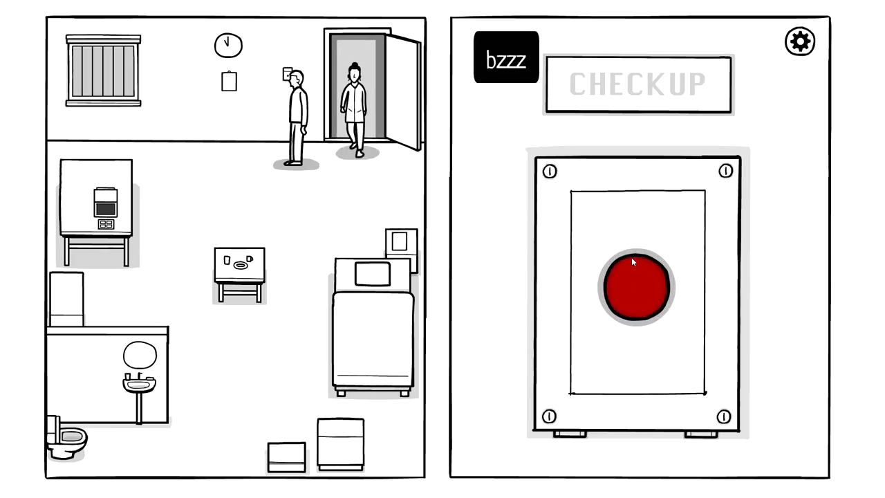
click(630, 287)
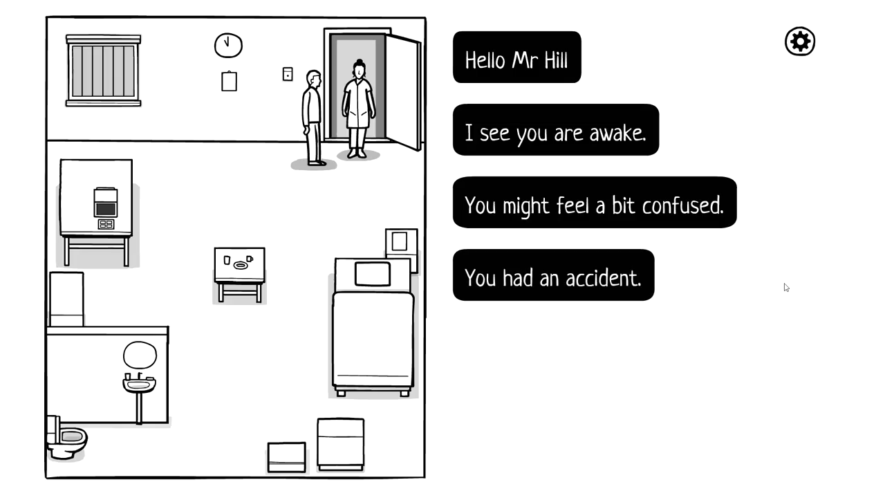
Step: Answer the nurse with the given name's letters and the date's digits
click(553, 275)
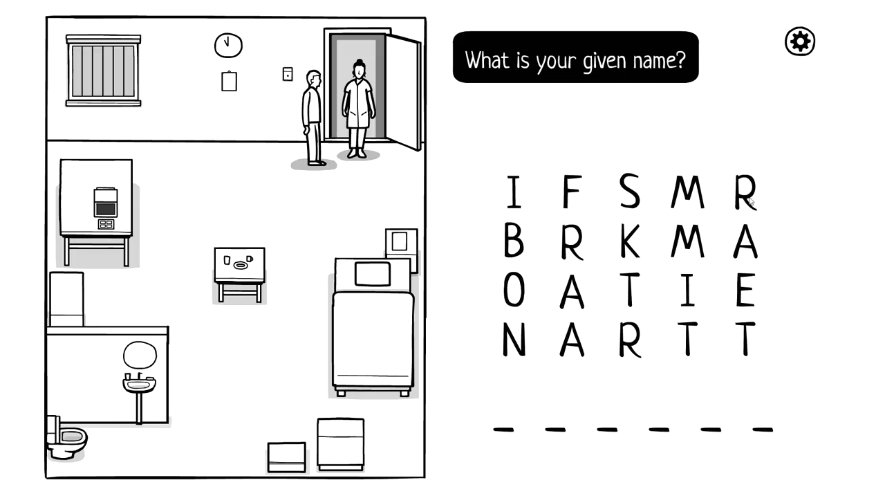
click(515, 245)
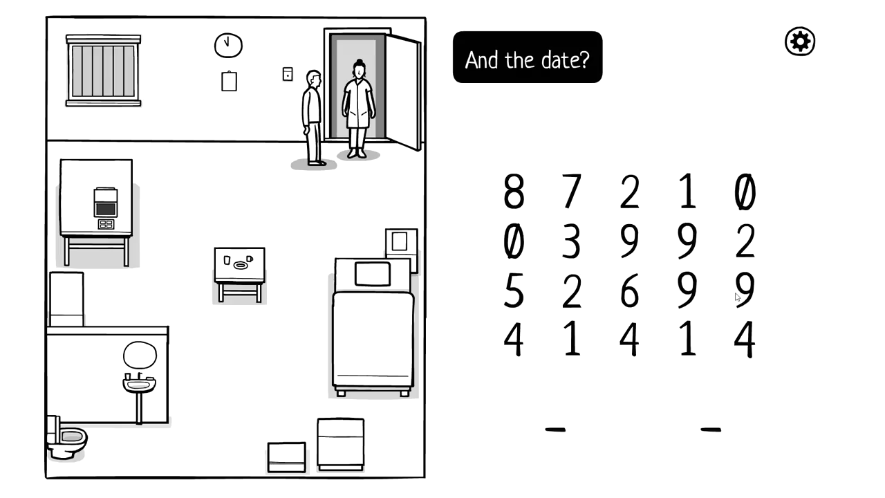
mouse_move(310, 210)
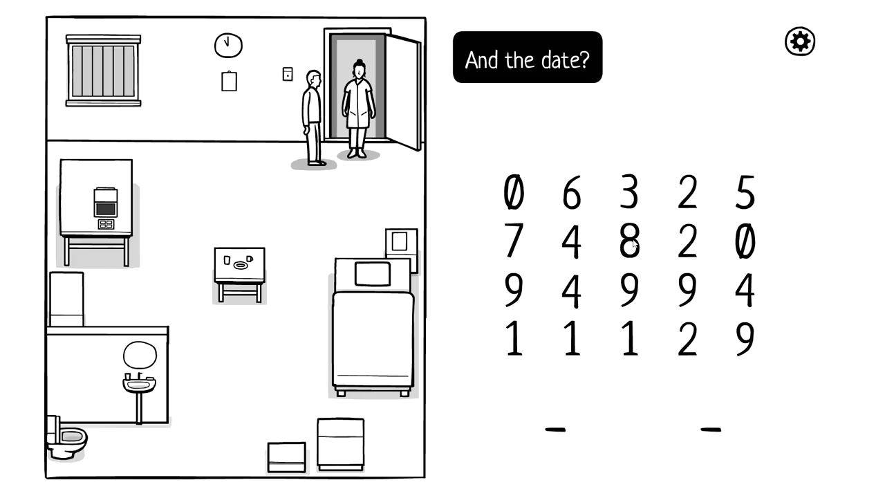
click(629, 243)
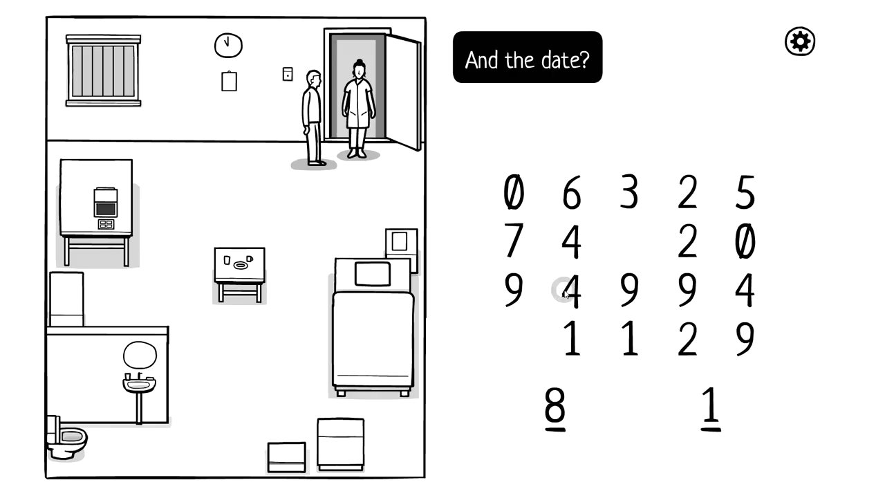
click(564, 291)
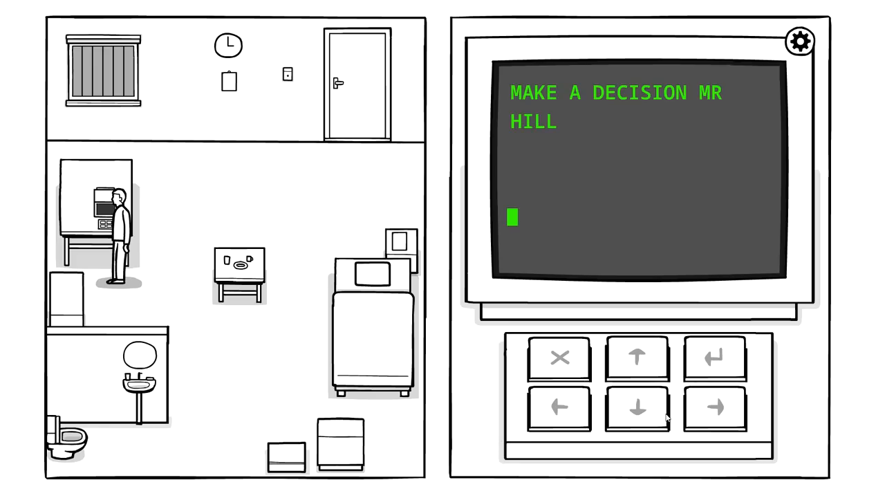
Step: Start the picture test and submit an answer to the first 'What did you see?' question
click(716, 356)
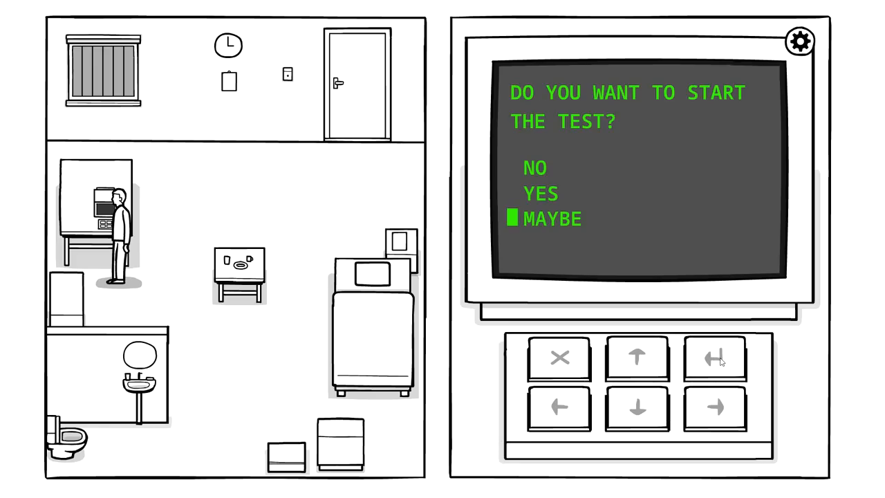
click(716, 357)
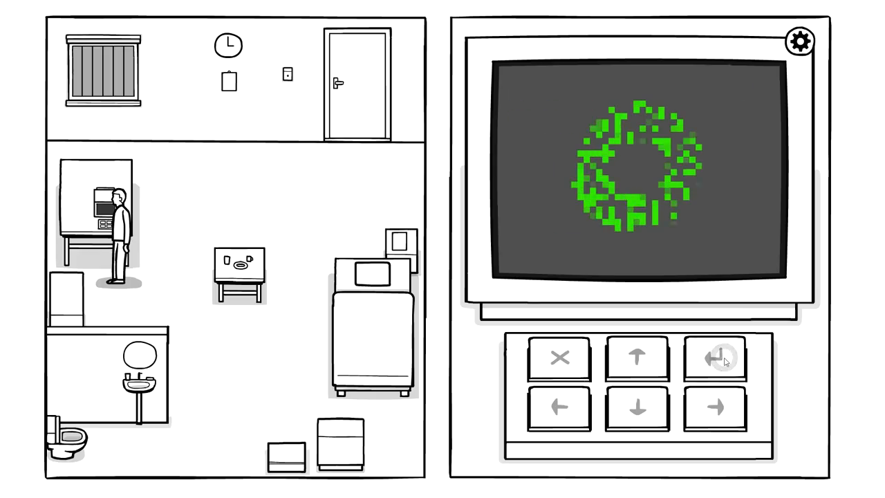
click(717, 357)
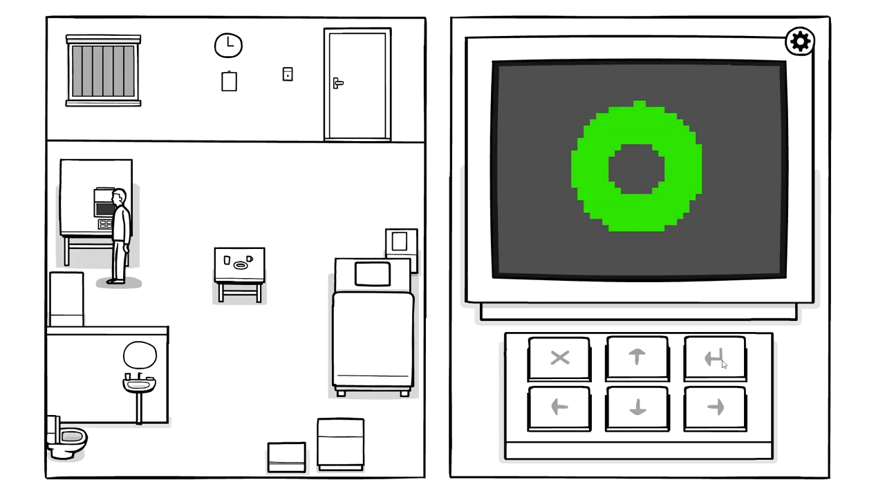
click(715, 358)
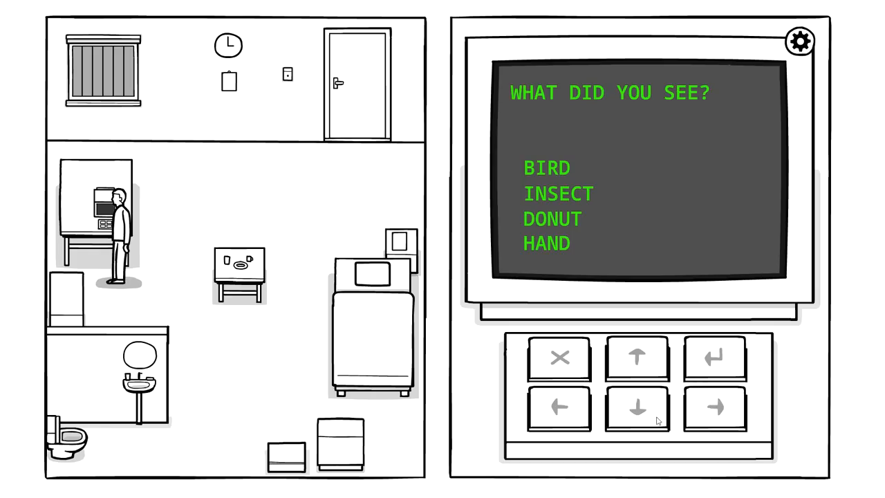
click(714, 357)
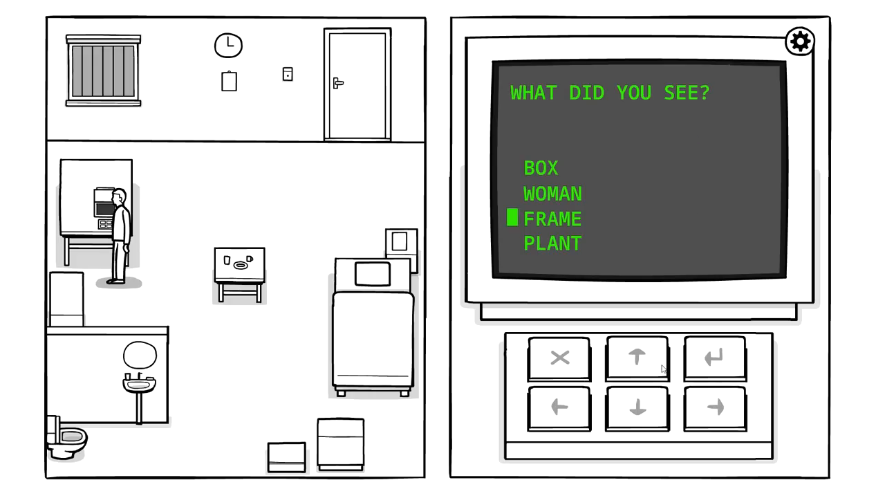
mouse_move(719, 399)
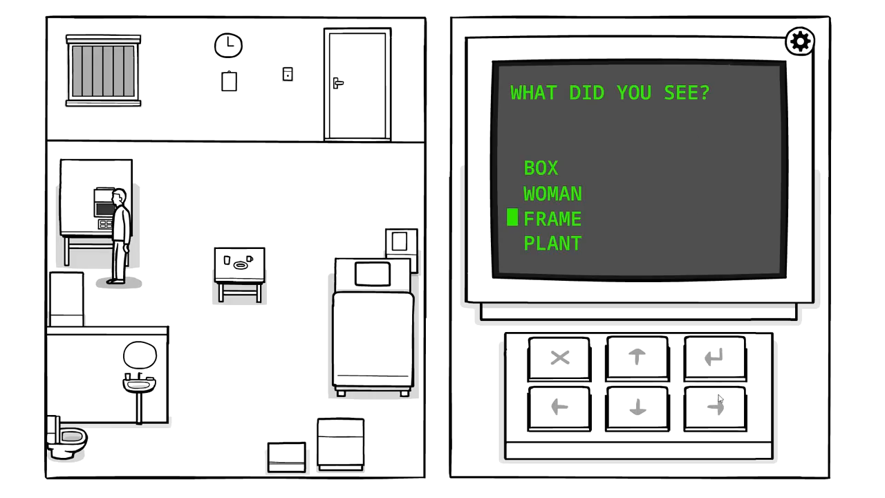
click(715, 356)
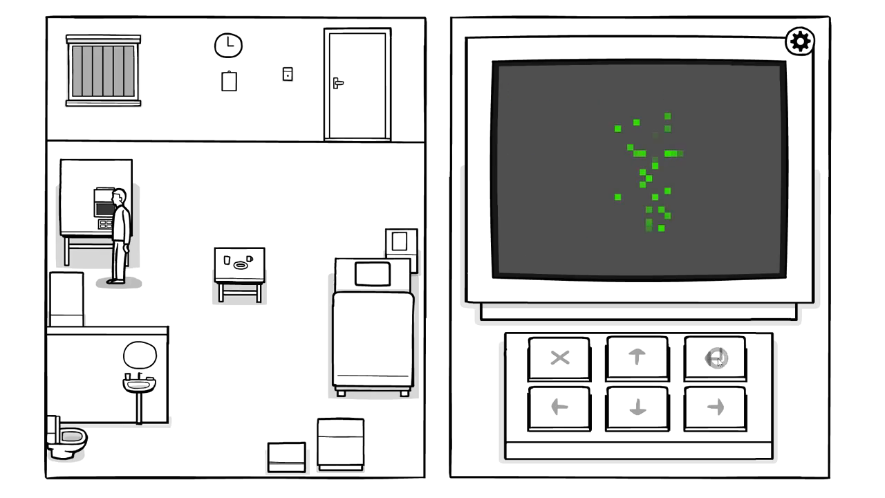
Step: Answer FRAME to the plant picture question and continue past the last picture
click(717, 358)
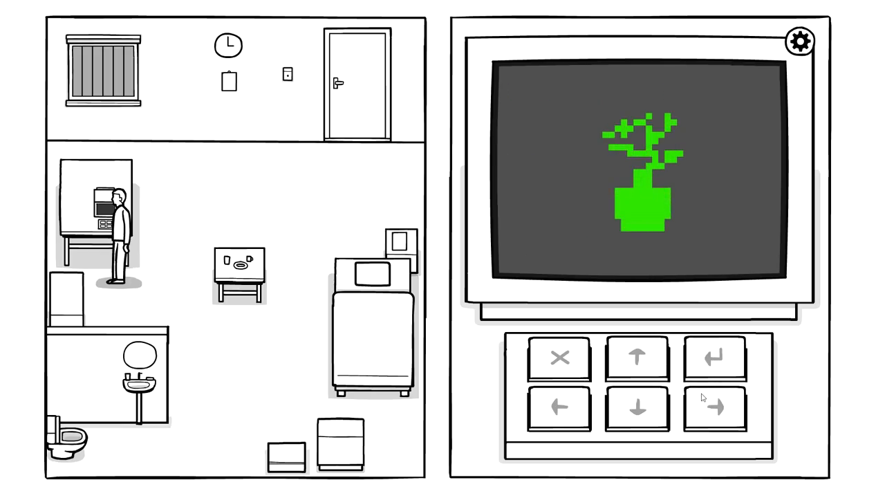
click(711, 358)
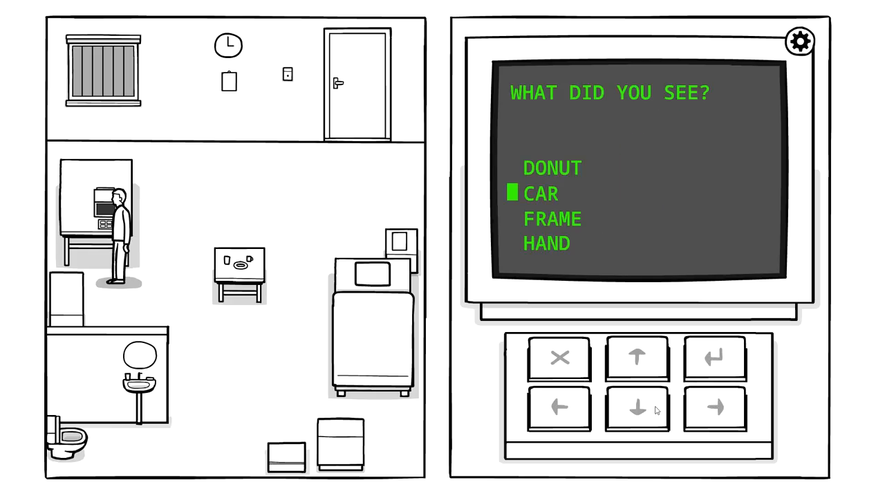
click(637, 355)
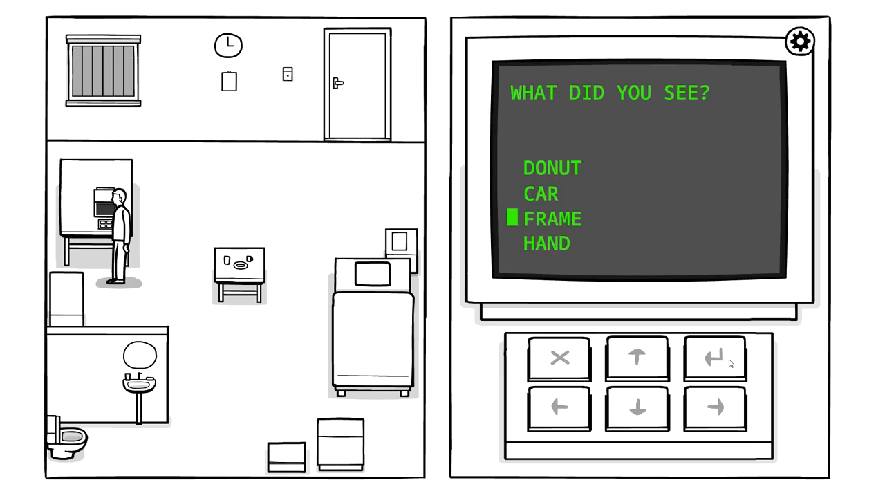
click(717, 357)
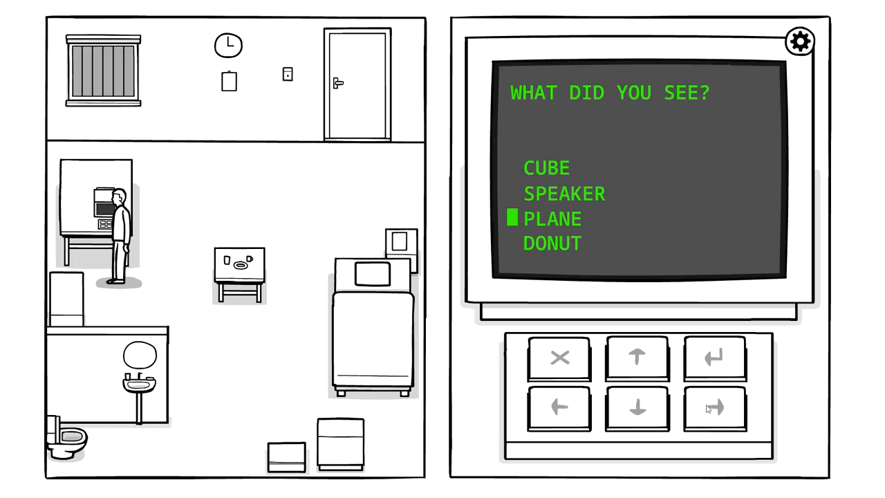
mouse_move(637, 339)
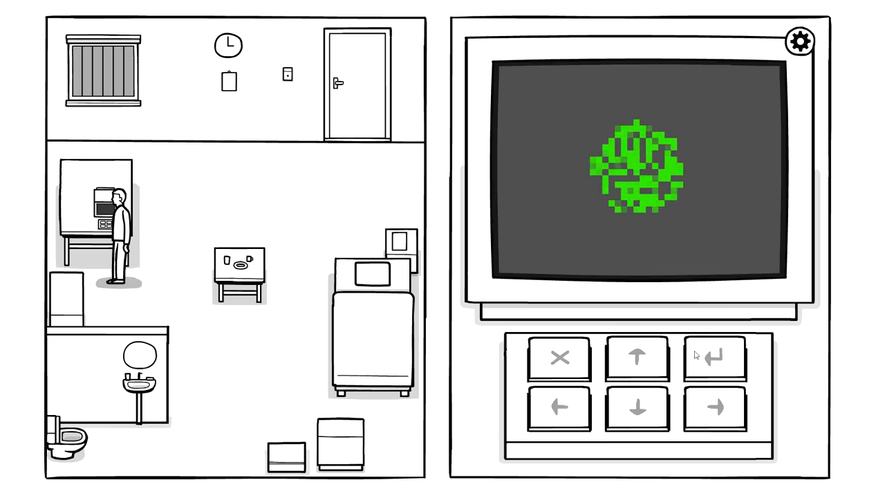
click(714, 355)
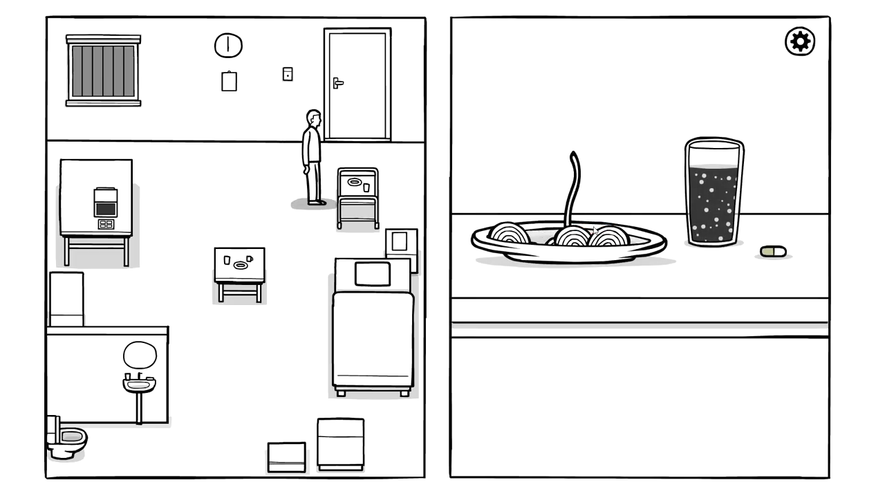
Step: Eat the spaghetti, take the pill, and drink the fizzy drink
click(567, 239)
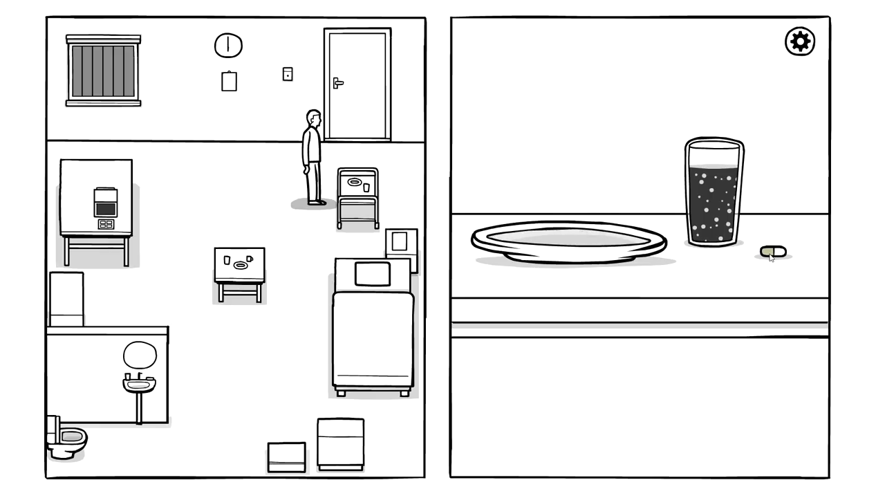
click(775, 251)
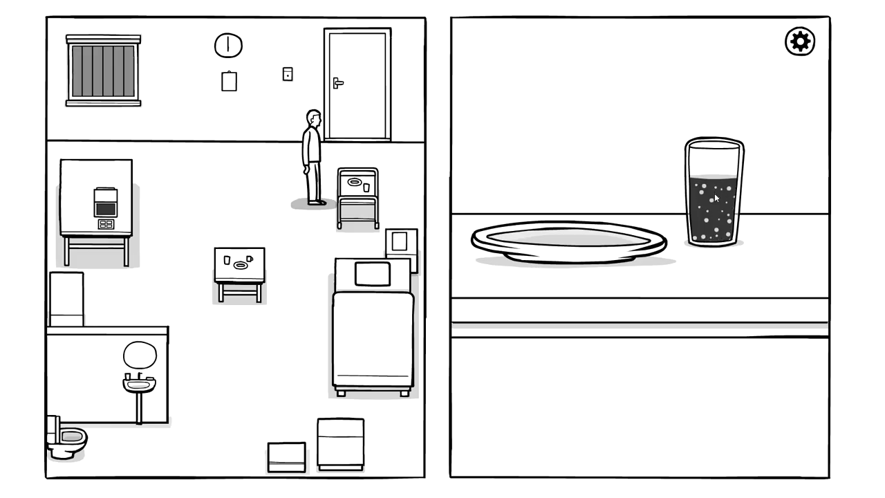
click(715, 197)
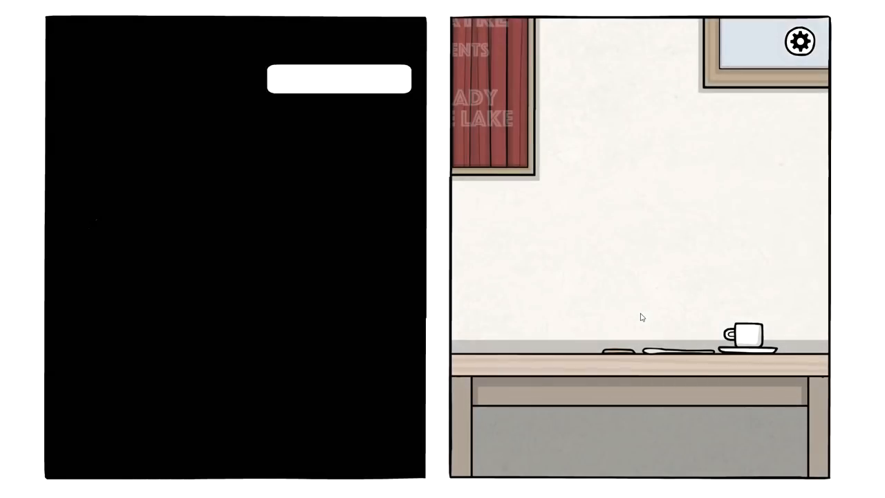
Step: Look down at the café coffee and drink from the cup
click(746, 336)
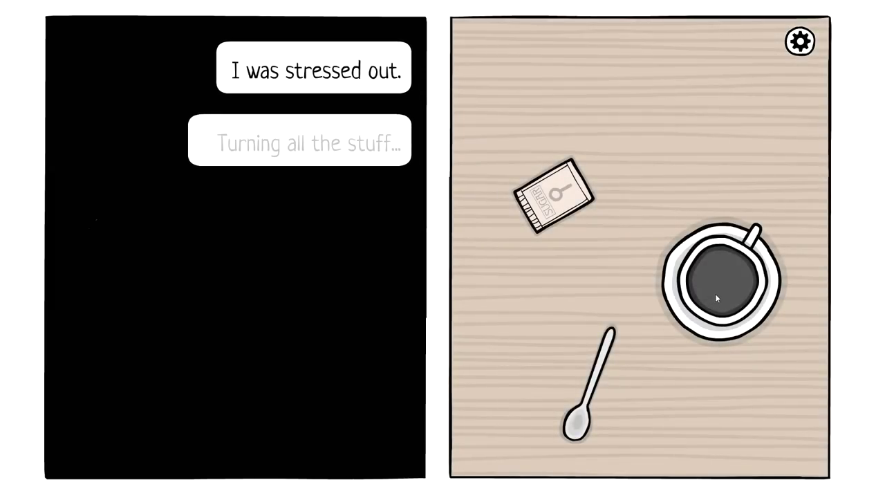
click(719, 291)
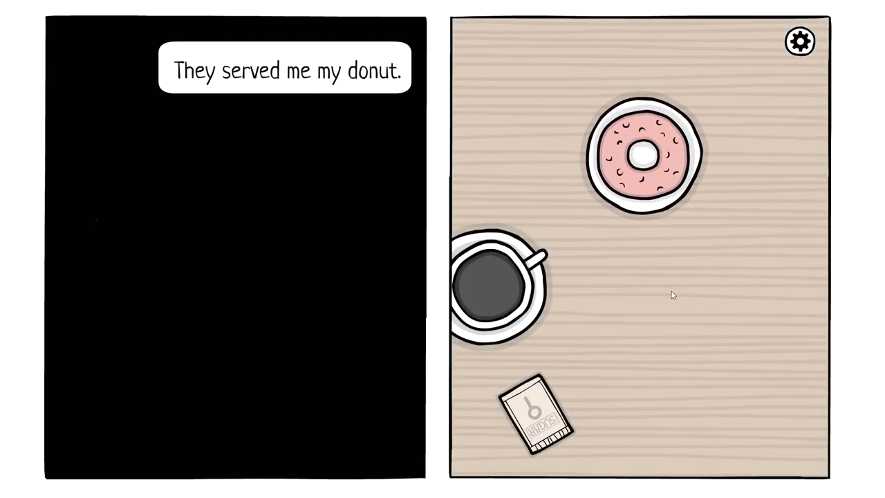
Step: Eat the served donut and advance the memory to 'And then she was gone.'
click(643, 159)
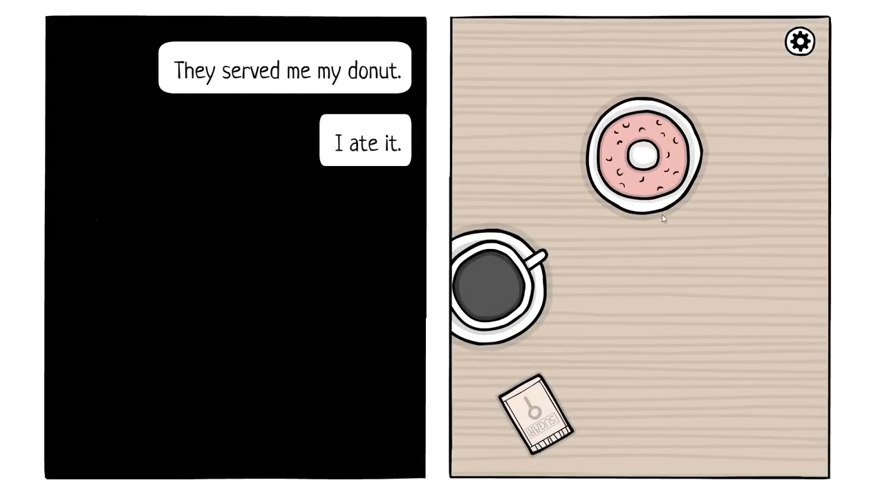
click(643, 156)
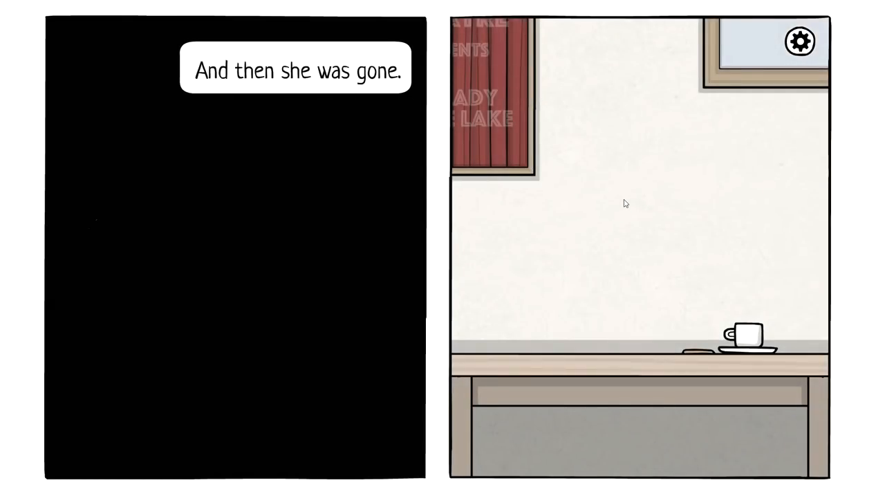
mouse_move(520, 297)
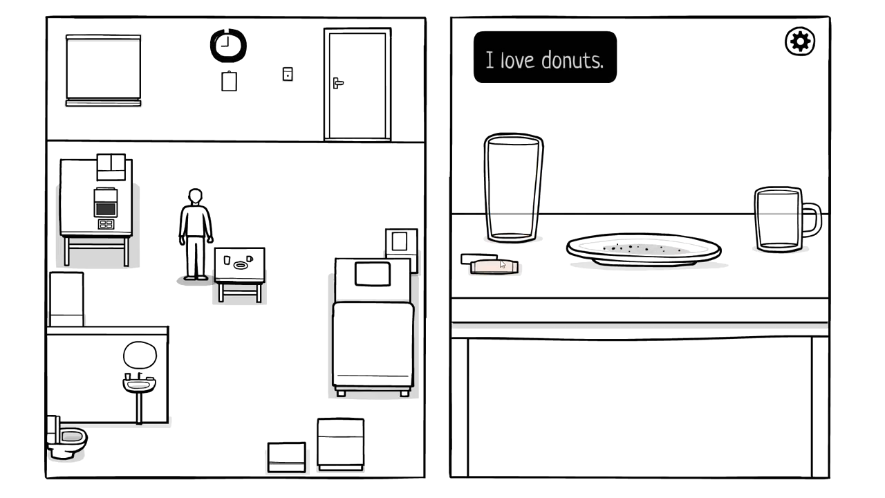
Step: Pick up the sugar packet to view it alongside the Cafe Owl Nest receipt
click(493, 265)
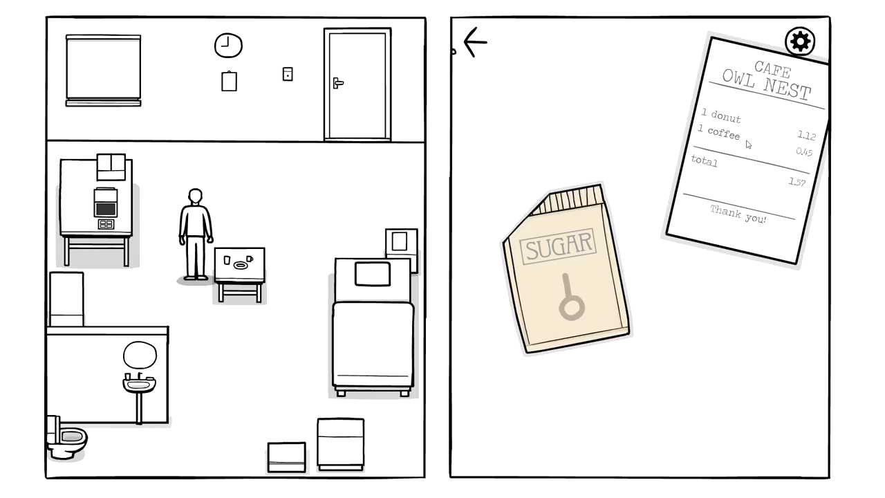
mouse_move(751, 137)
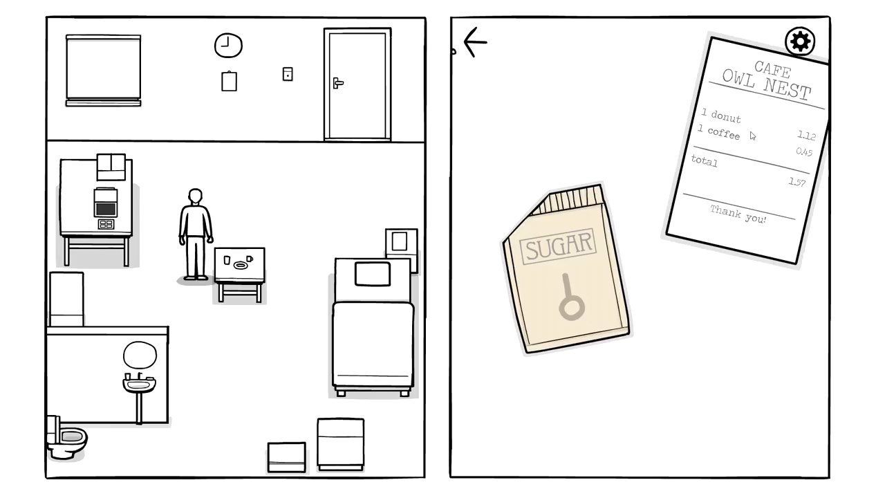
mouse_move(586, 169)
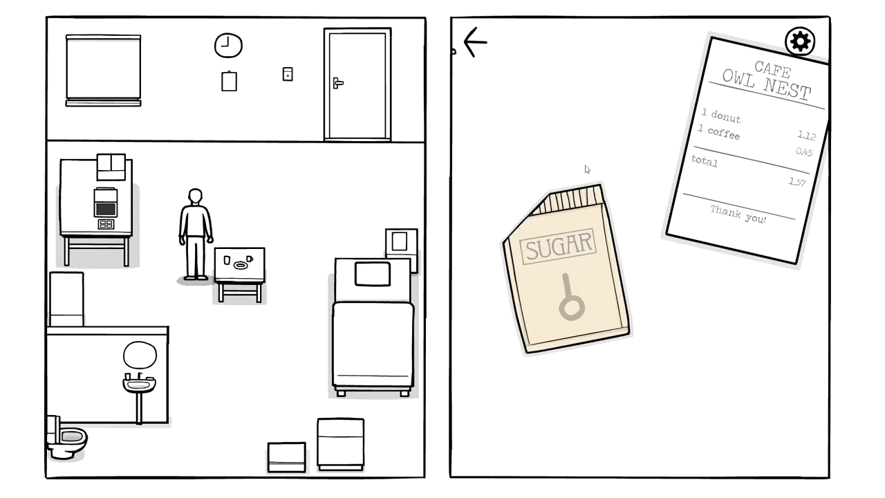
mouse_move(543, 117)
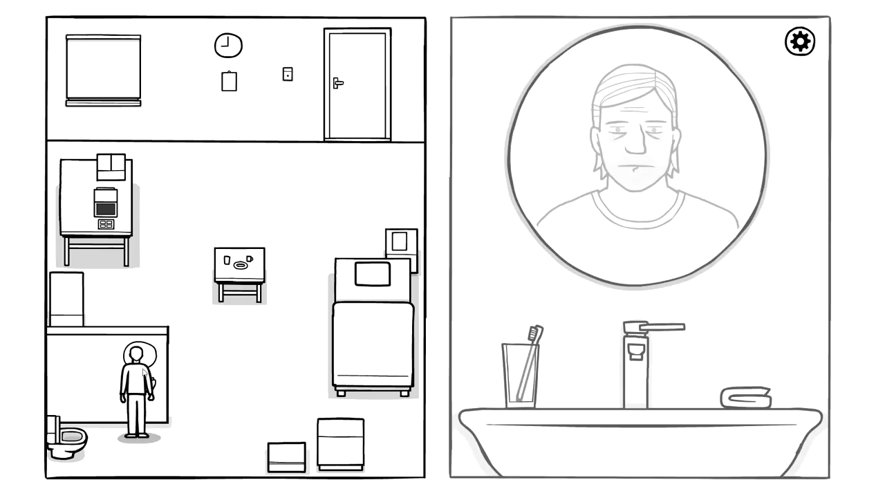
Step: Go to the sink area and open the bathroom mirror close-up
click(526, 349)
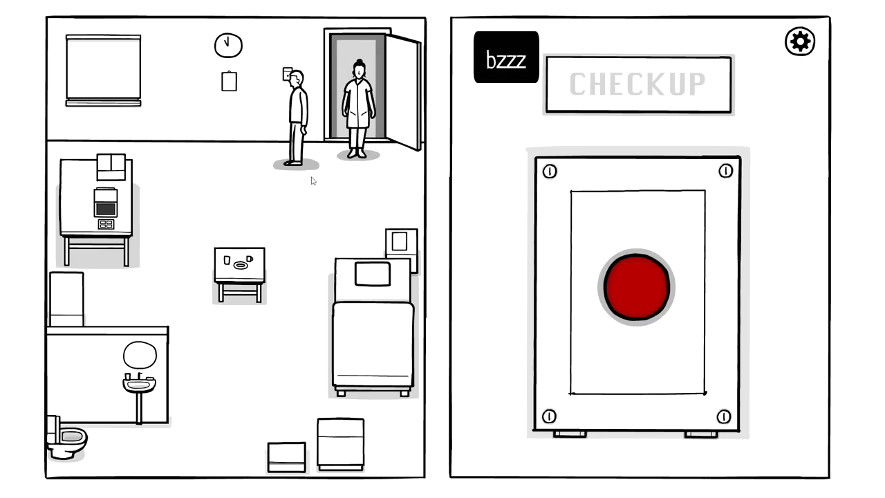
Step: Greet the nurse, spell OWL NEST as the favourite café, and pick a dinner option
click(638, 289)
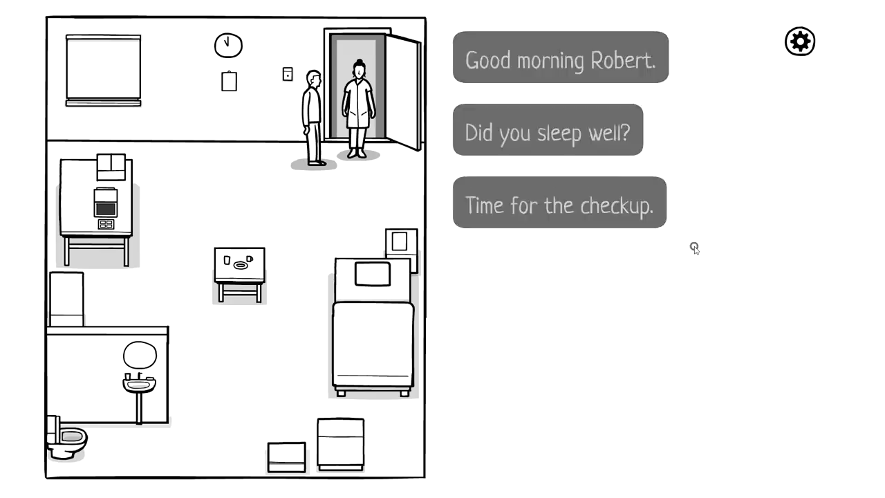
click(560, 203)
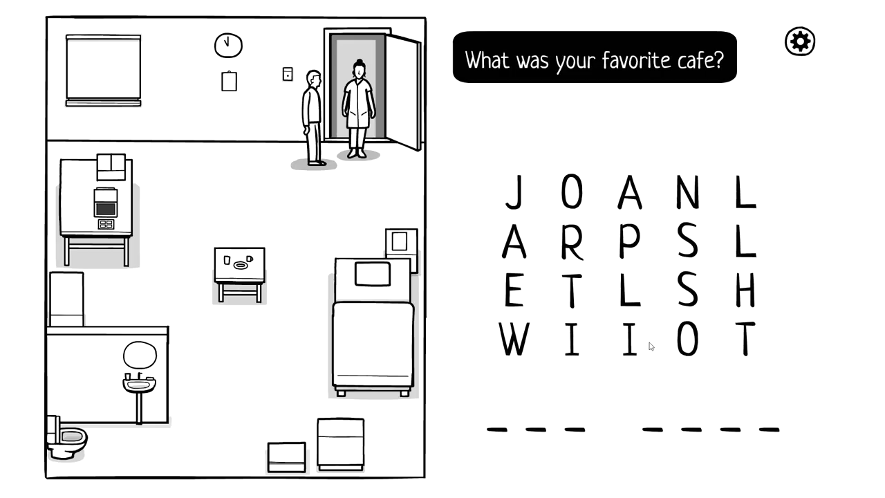
click(687, 342)
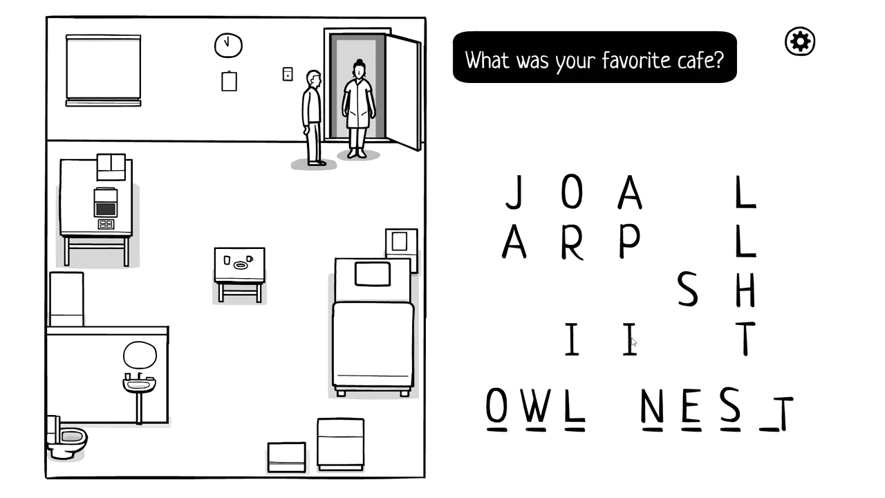
click(629, 346)
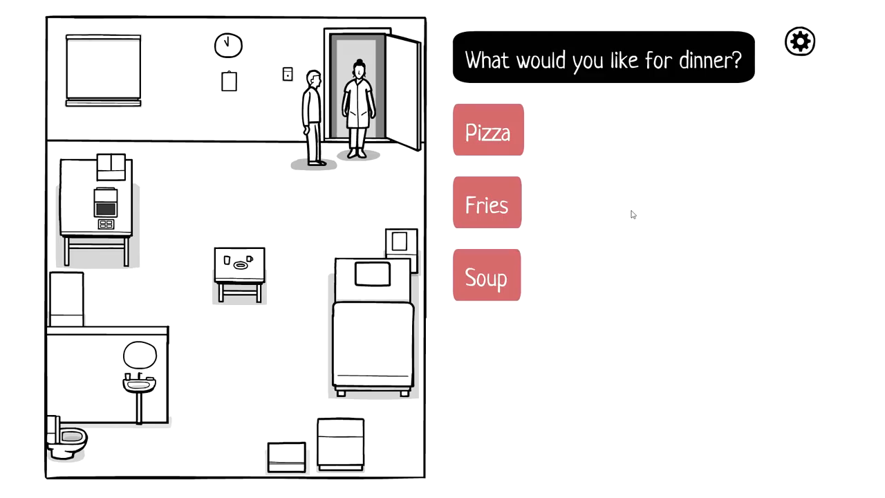
click(487, 130)
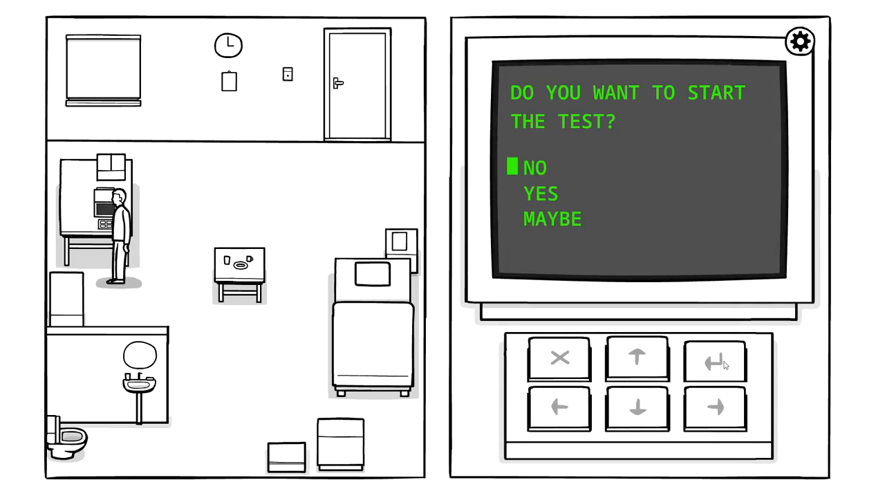
Step: Start the computer shape test, submit the odd shape, then move the pager selection down and confirm
click(717, 357)
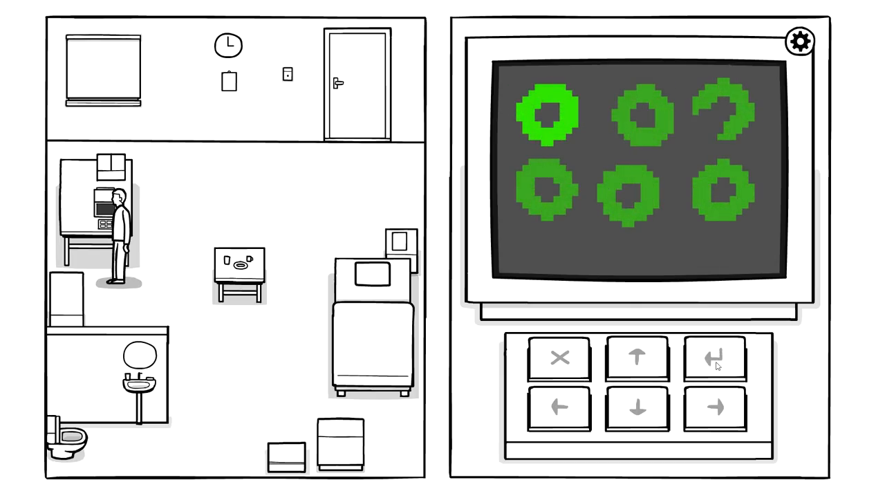
mouse_move(809, 415)
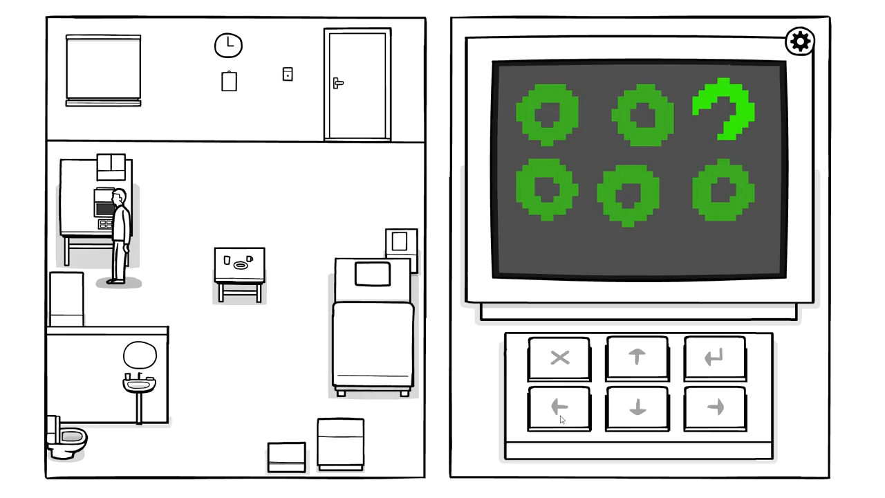
click(716, 407)
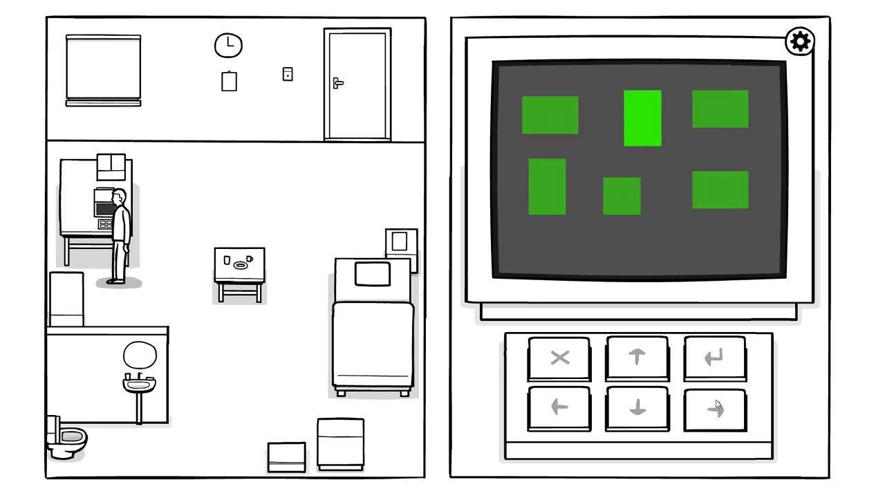
click(715, 357)
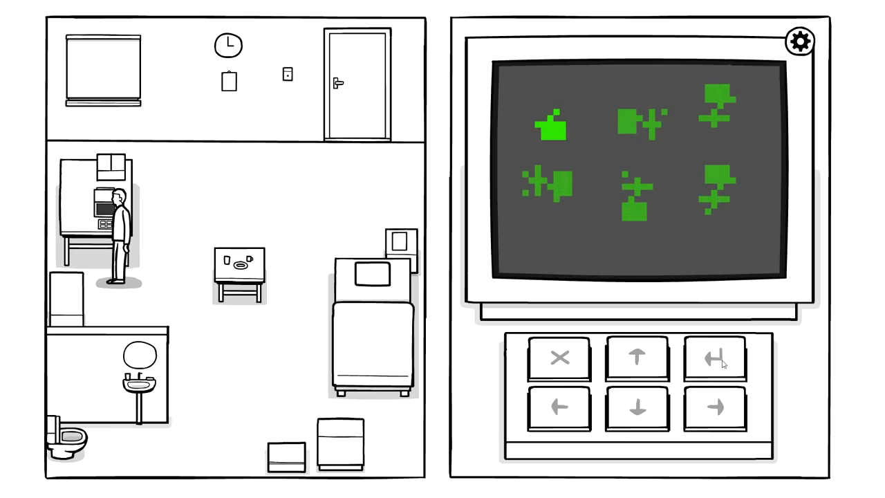
click(717, 356)
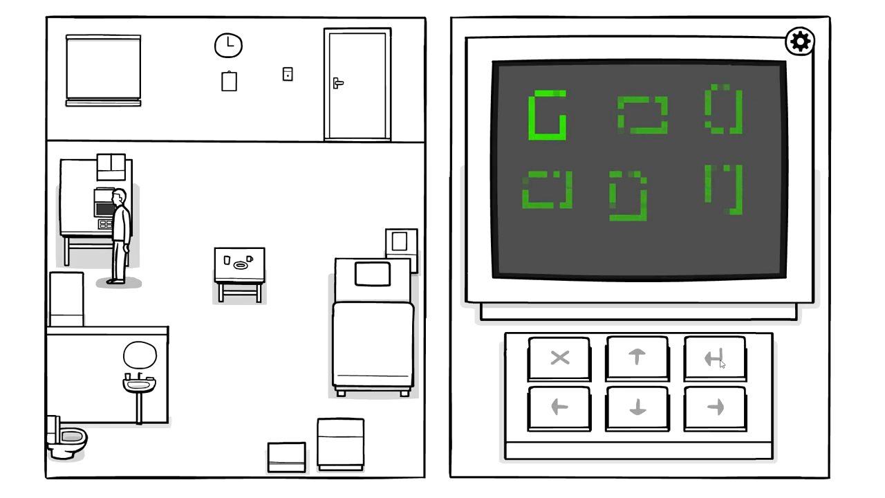
click(716, 359)
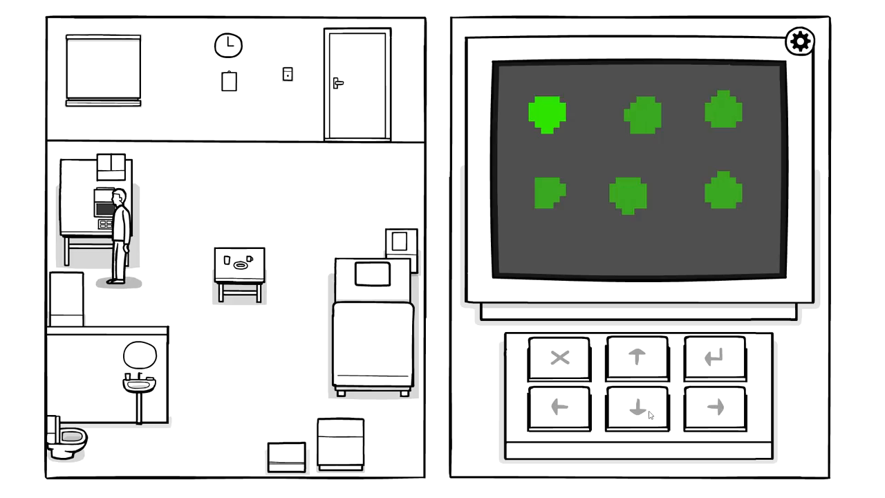
mouse_move(649, 413)
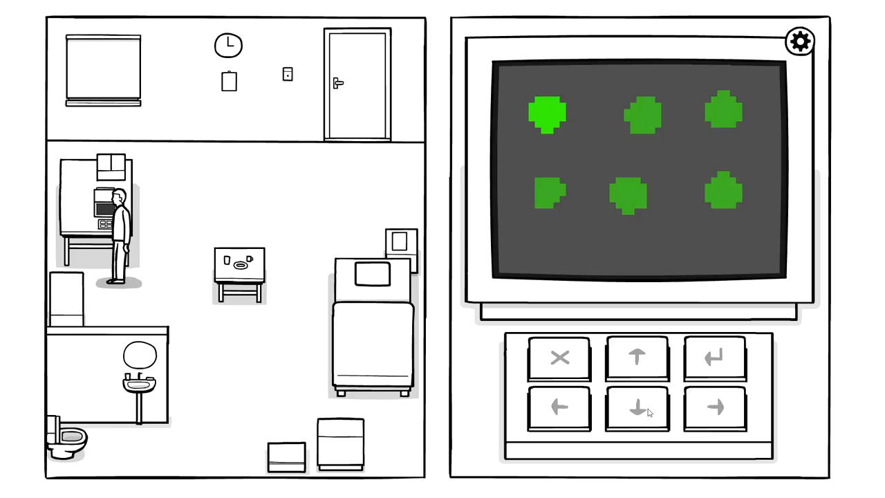
click(637, 412)
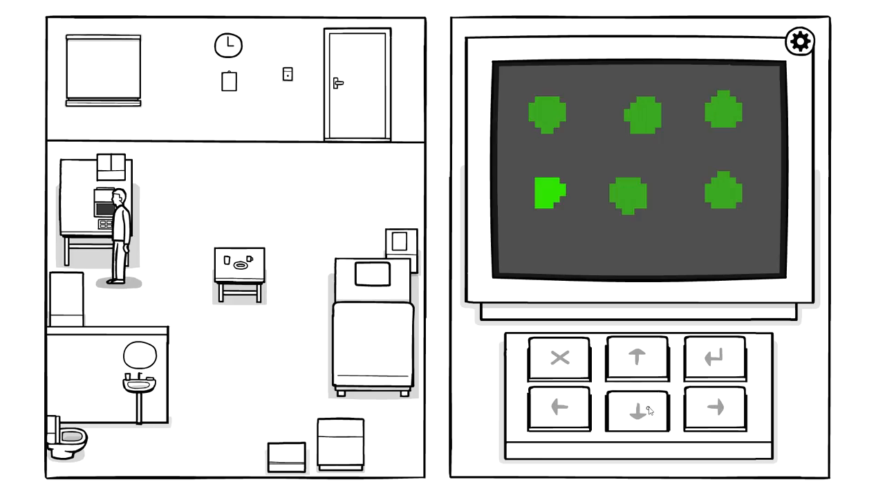
click(713, 356)
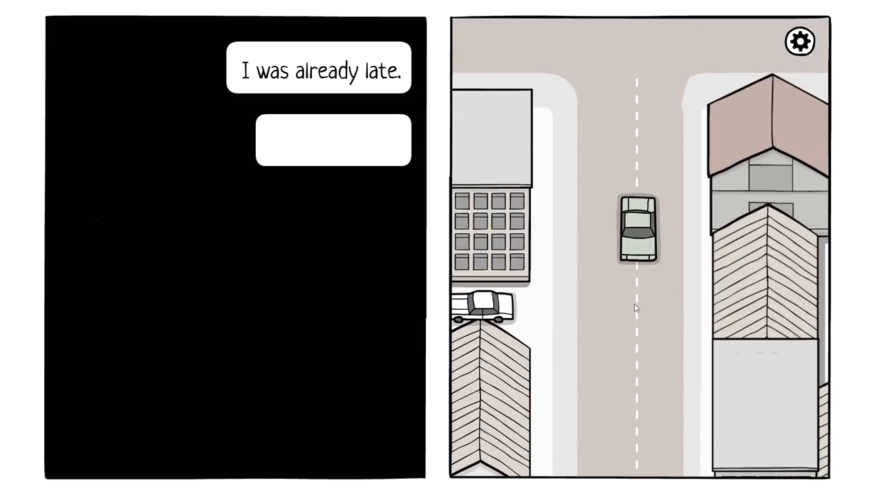
Step: Advance the driving narration about needing to hurry
click(332, 140)
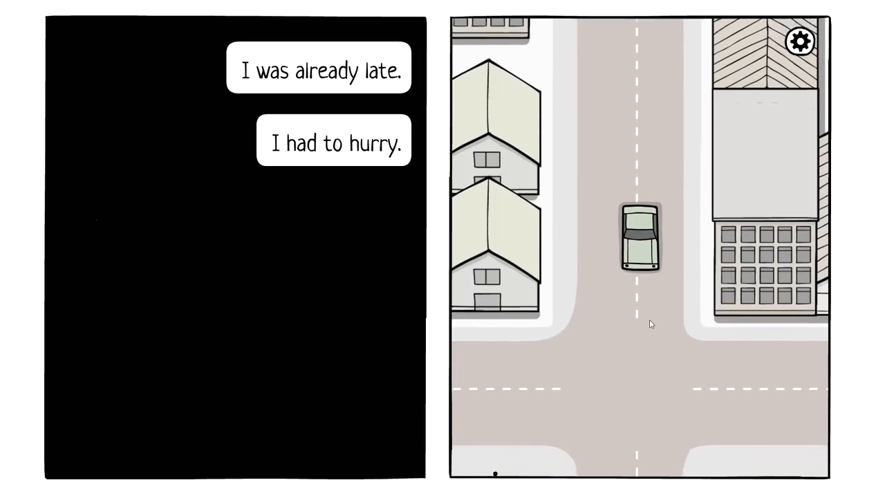
scroll(down, 3)
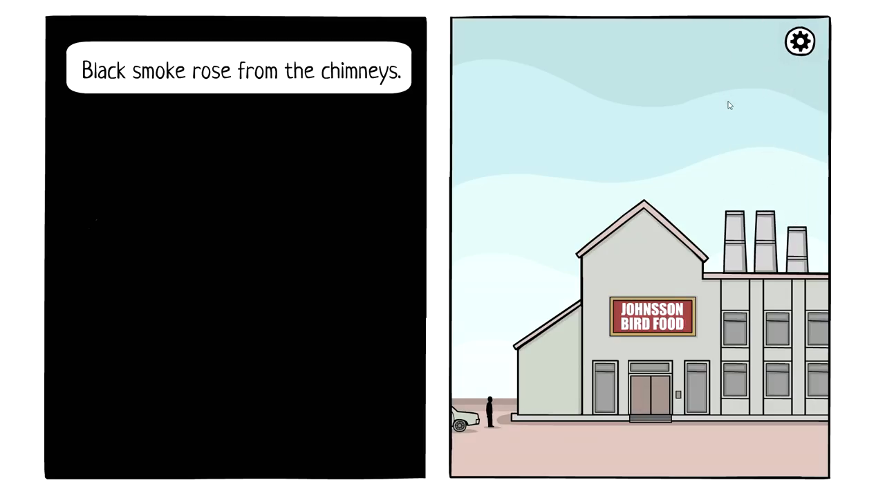
Step: Walk up to the locked factory doors and examine the keypad beside them
click(618, 404)
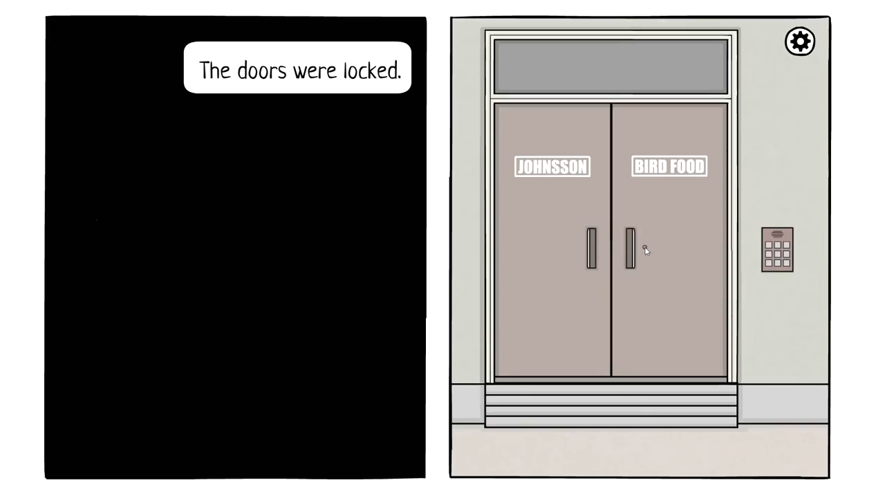
click(777, 250)
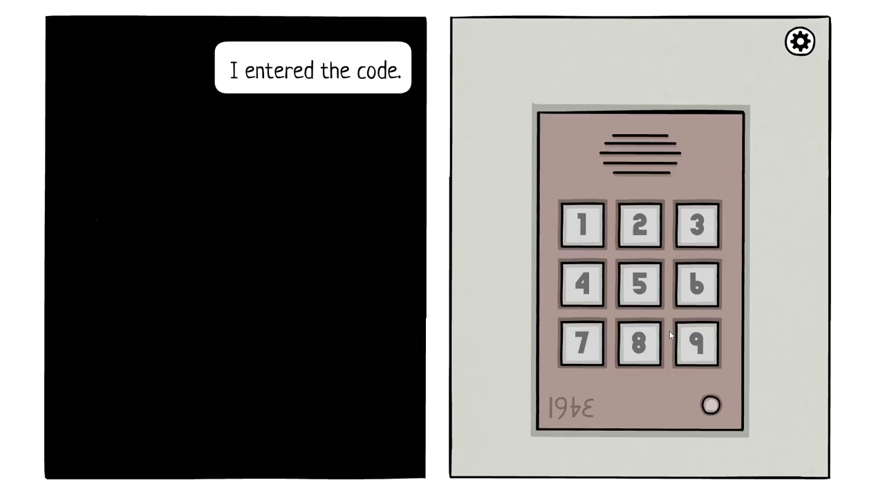
Step: Finish entering the keypad code and go through the unlocked factory doors
click(583, 284)
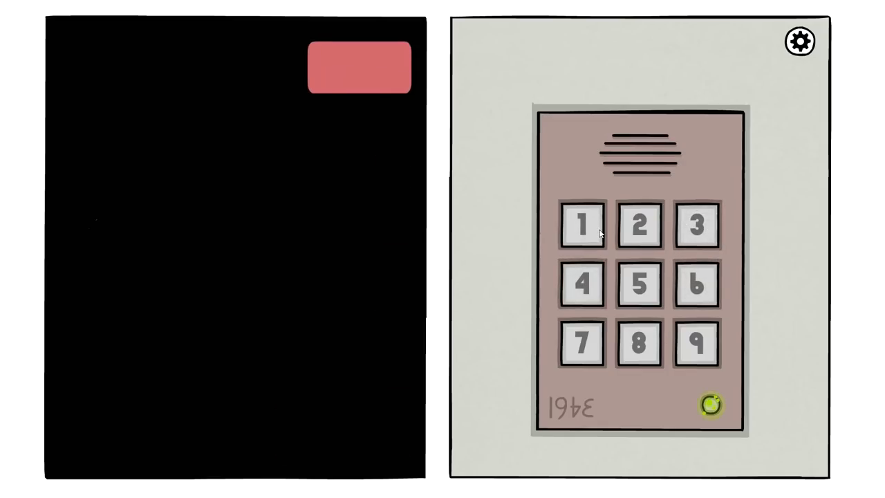
click(710, 404)
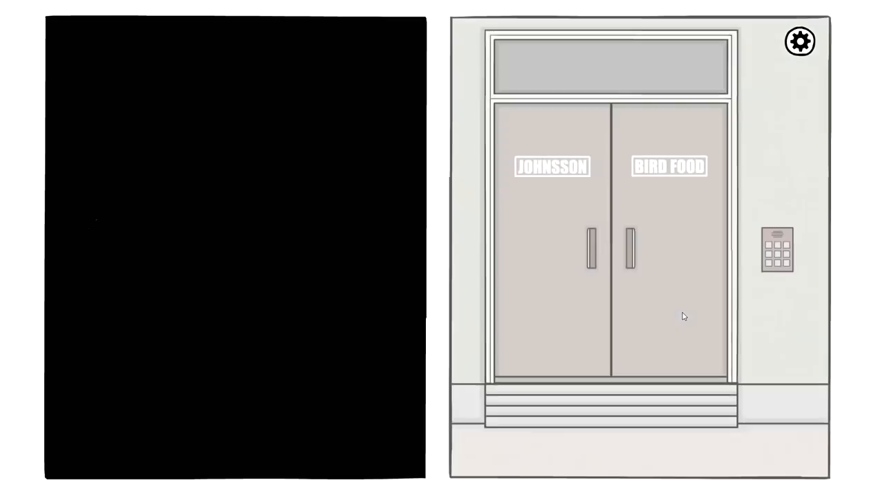
click(627, 249)
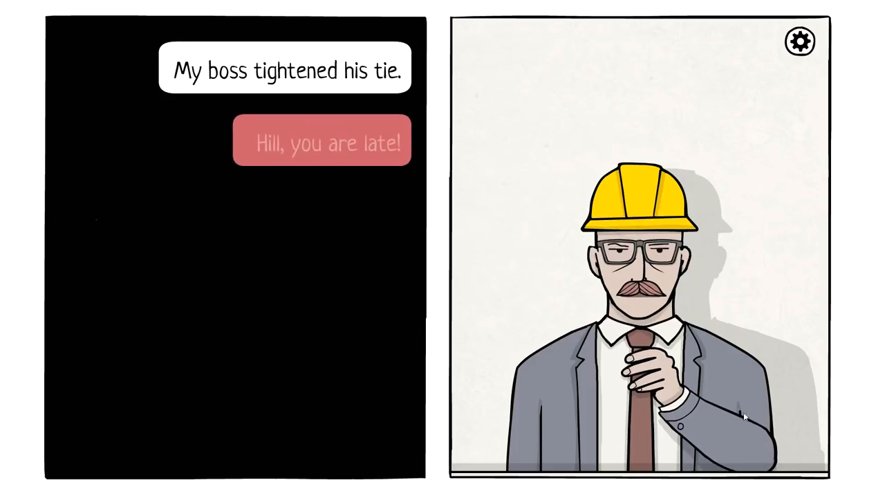
Step: Advance the boss's scolding until he orders 'Go to your station!'
click(322, 140)
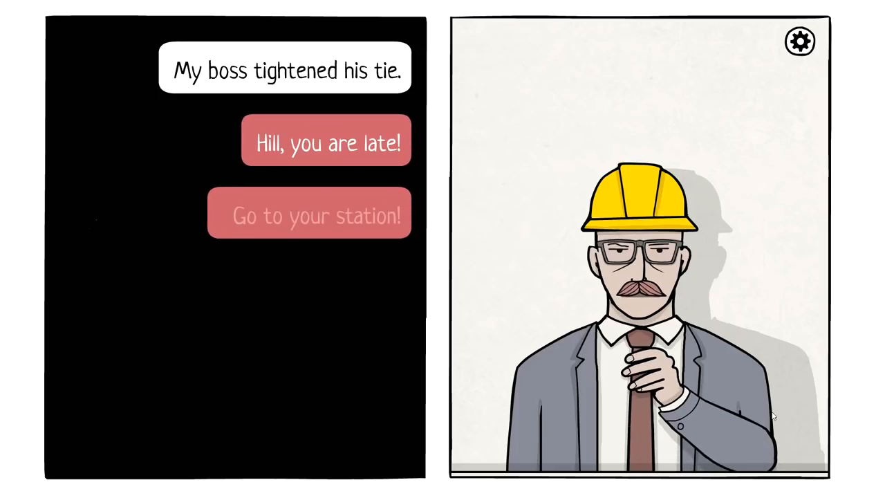
click(309, 213)
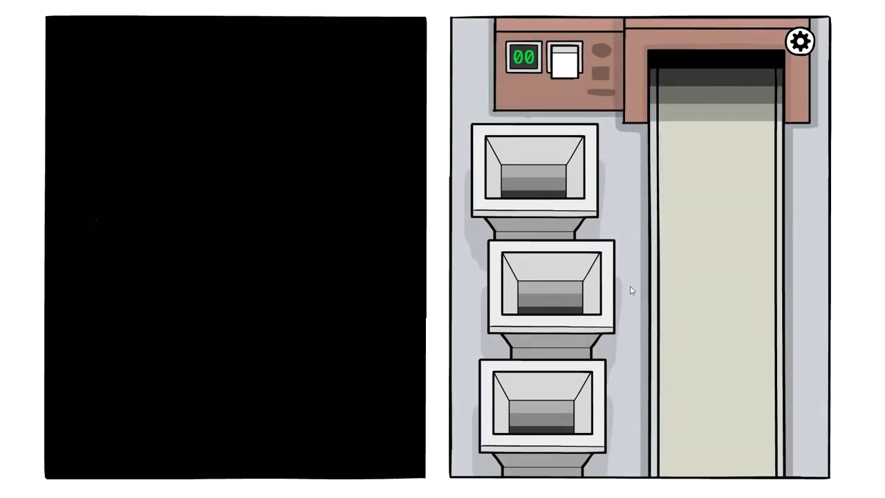
Step: Sort the first corn cobs and the seed cake into the middle and top chutes
click(563, 61)
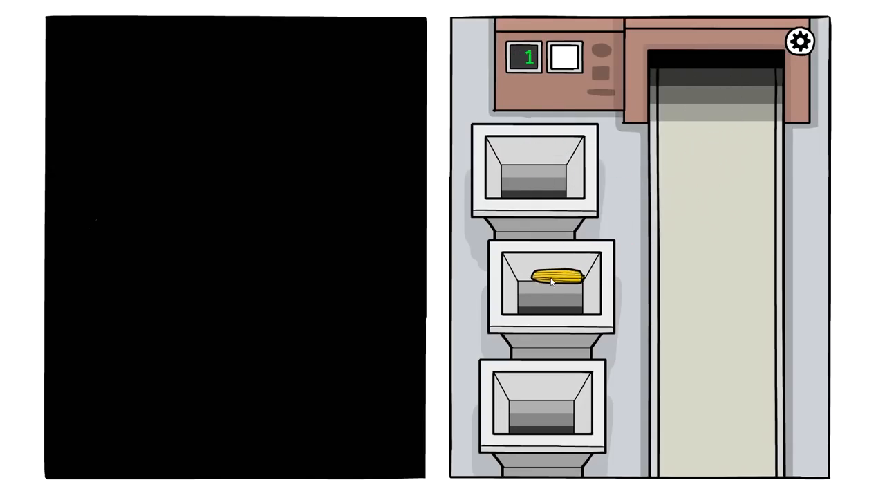
click(553, 279)
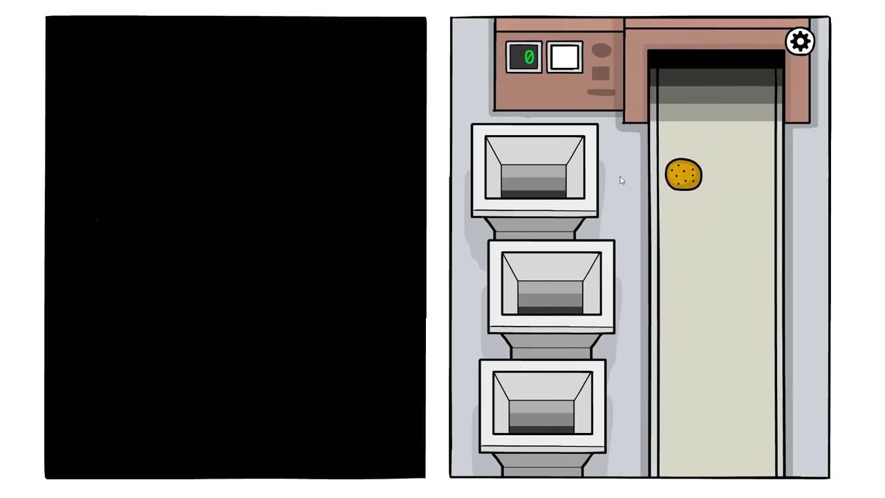
click(683, 175)
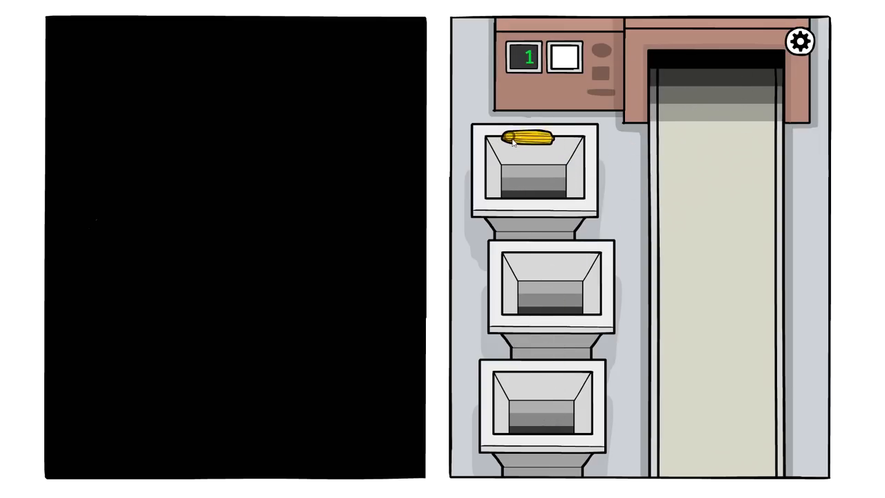
click(534, 140)
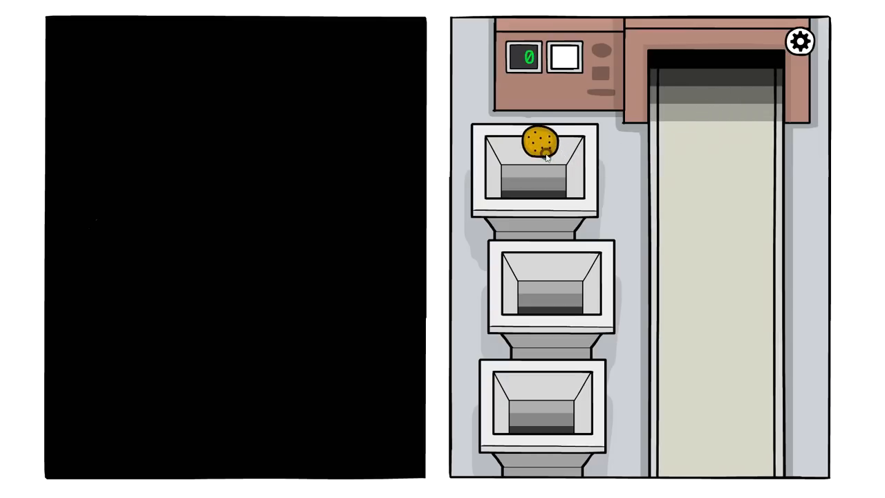
click(539, 142)
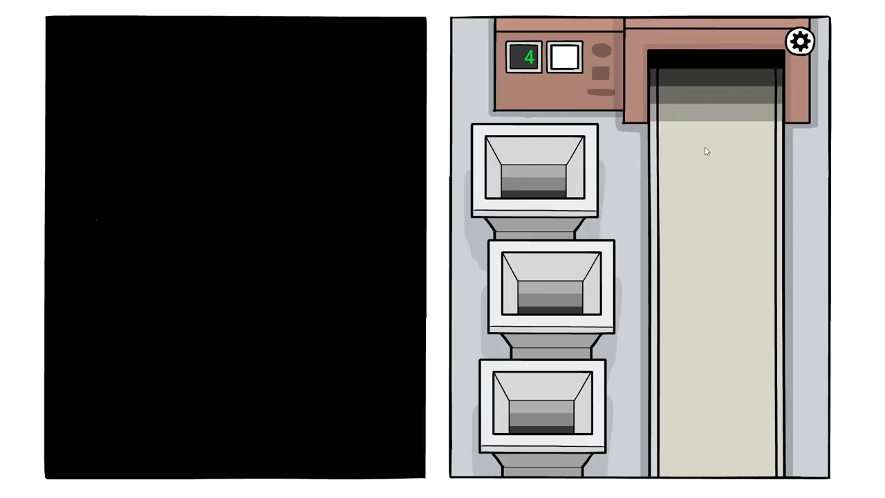
Step: Sort the next corn and paper into the middle chute and reach the three-nozzle machine
click(551, 268)
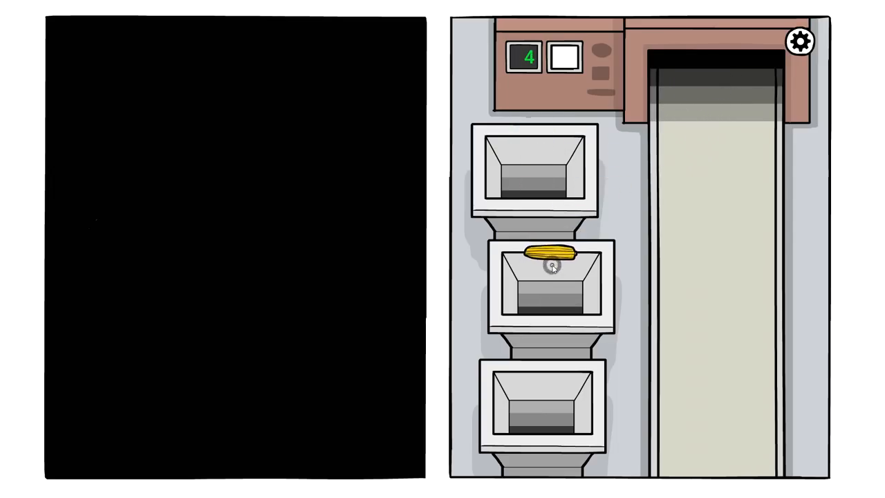
click(549, 254)
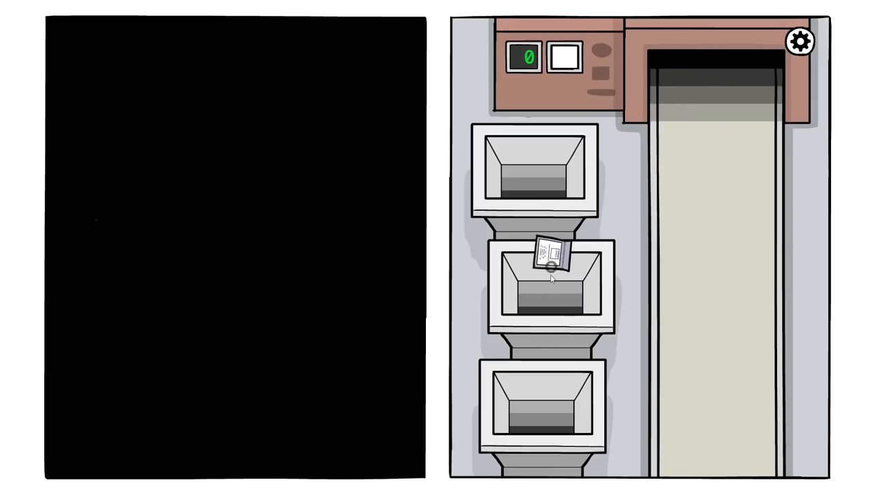
click(550, 260)
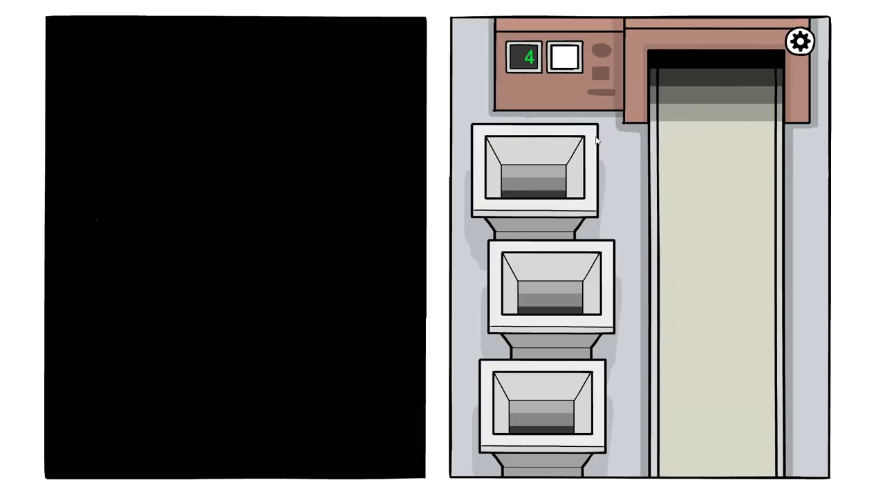
click(565, 57)
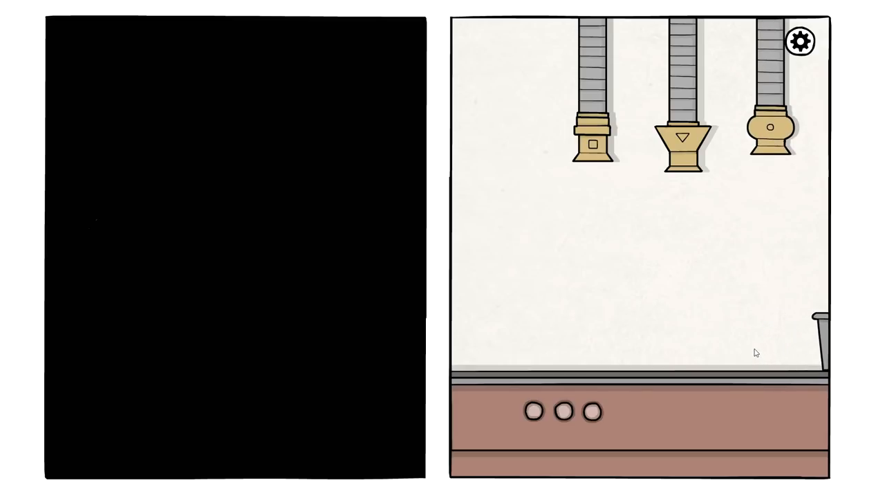
click(534, 411)
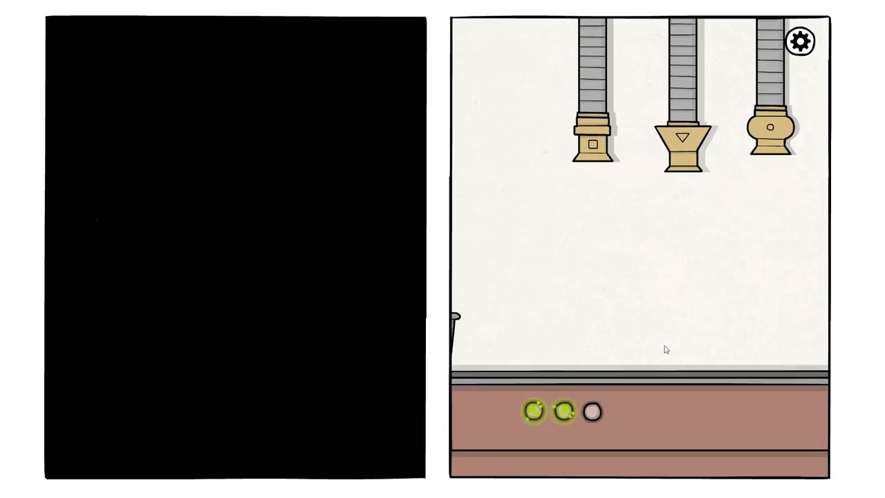
Step: Finish the pipe-fitting scene and push the forbidden red DO NOT PUSH THIS BUTTON button
click(685, 142)
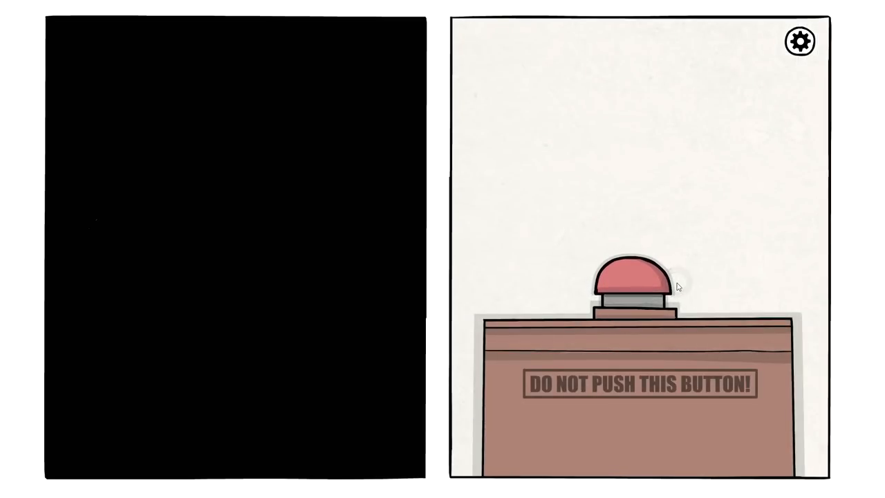
click(629, 284)
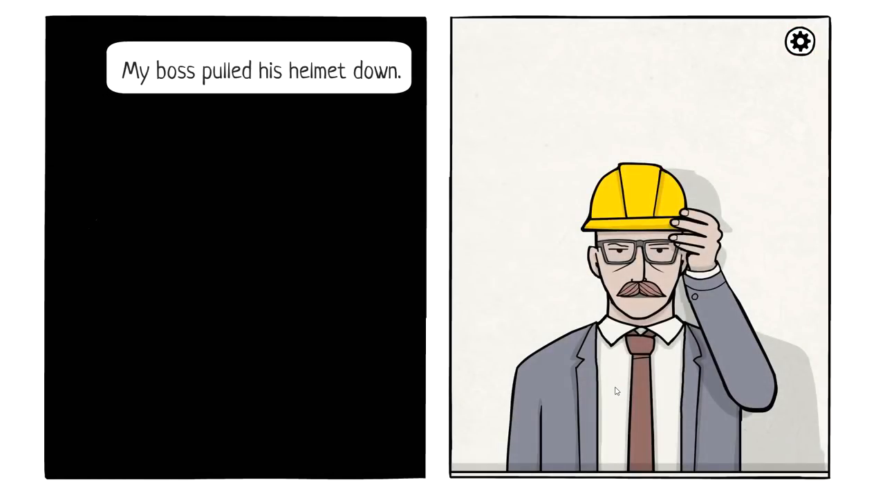
mouse_move(662, 266)
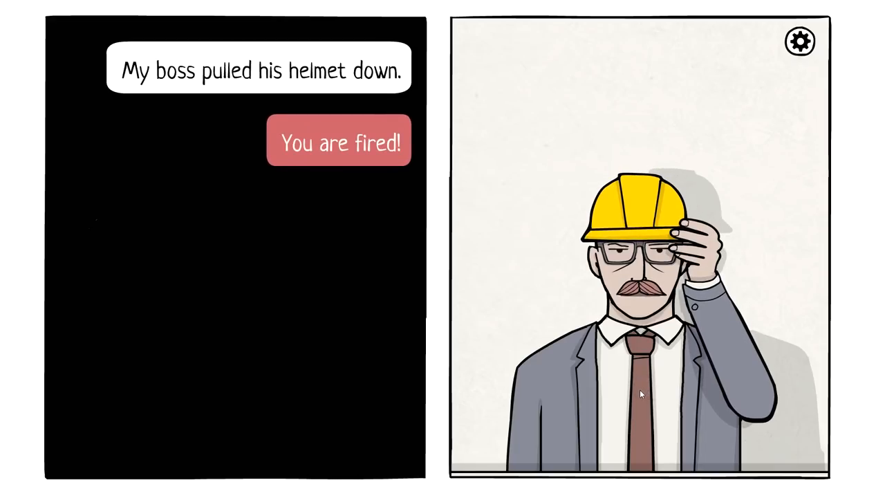
Step: Advance through the boss's dialogue as he fires Hill and orders him out
click(339, 142)
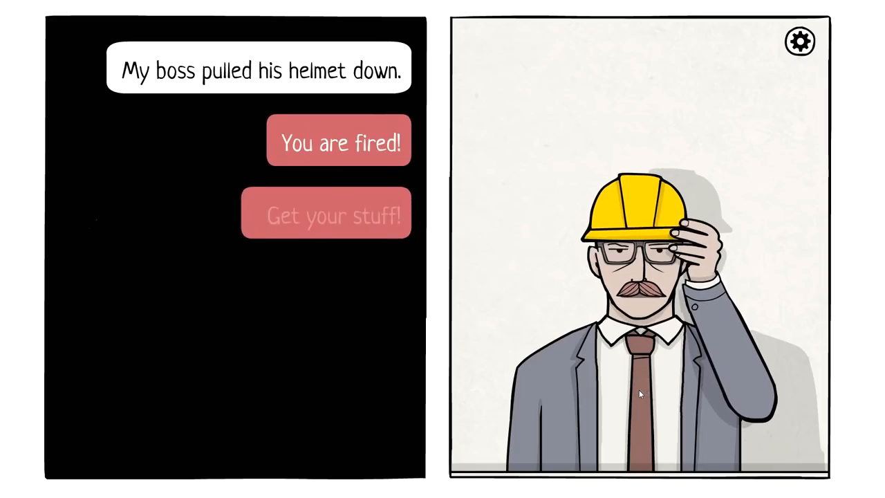
click(339, 141)
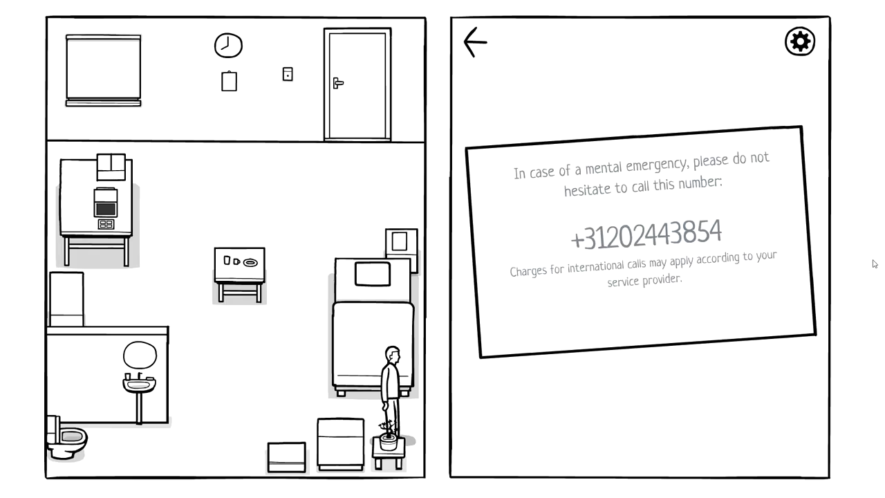
mouse_move(869, 258)
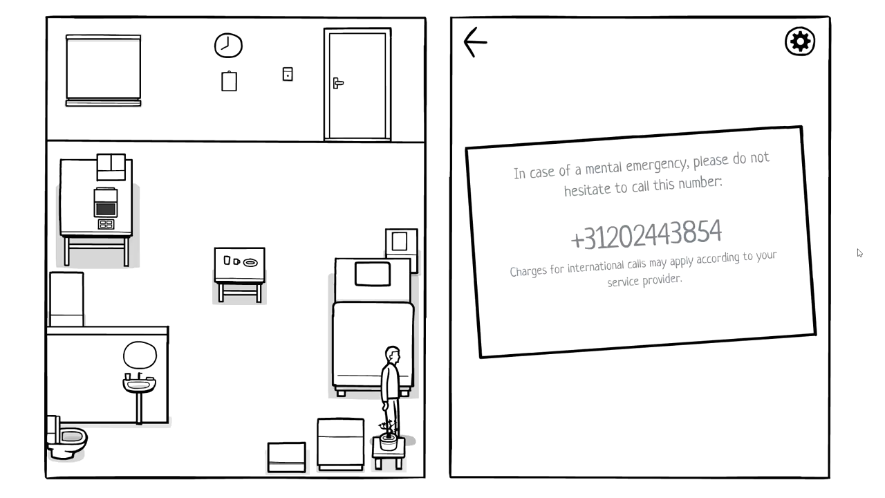
mouse_move(807, 264)
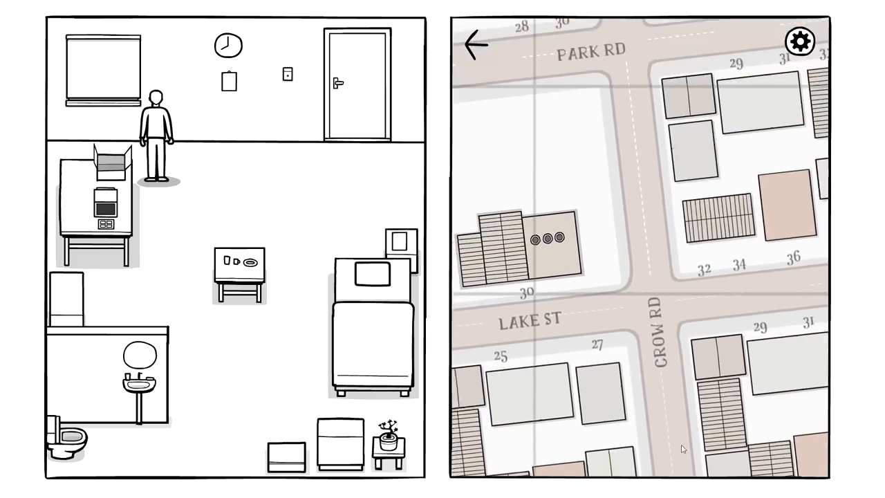
Step: Scroll around the street map of Park Rd, Lake St and Crow Rd
scroll(down, 3)
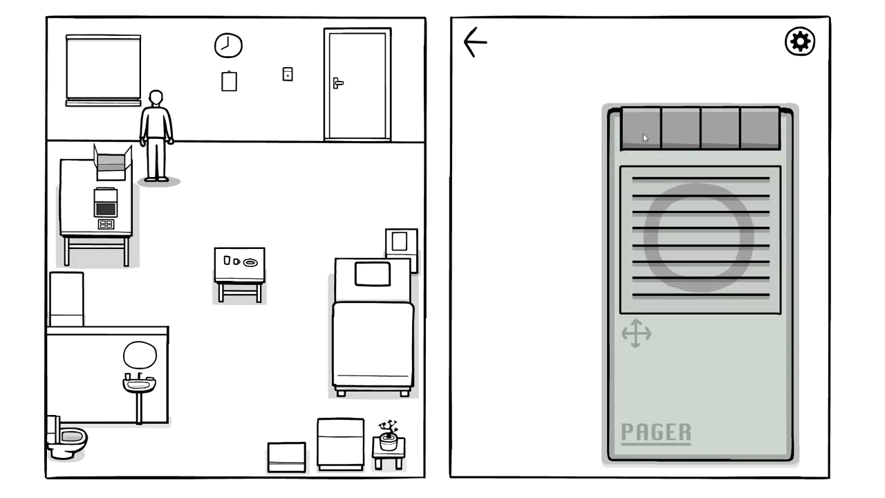
Step: Send four signals with the pager's top keys, bringing up a waiting-reply bubble
click(643, 137)
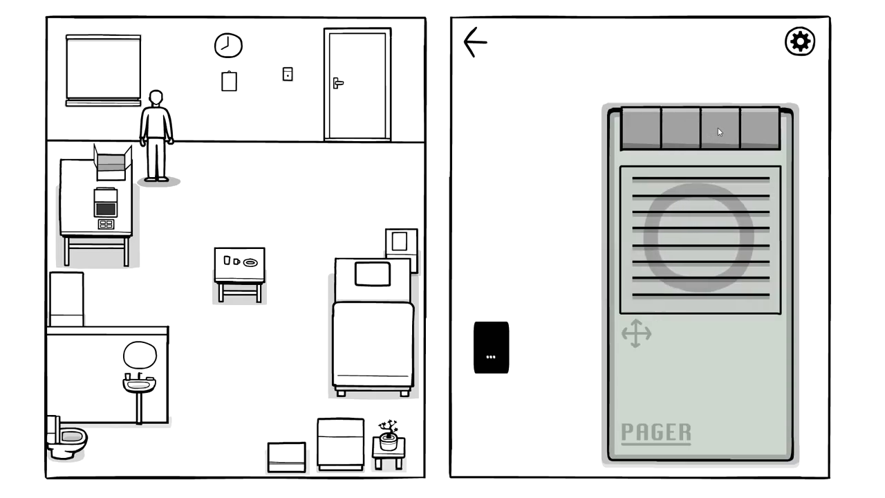
click(719, 131)
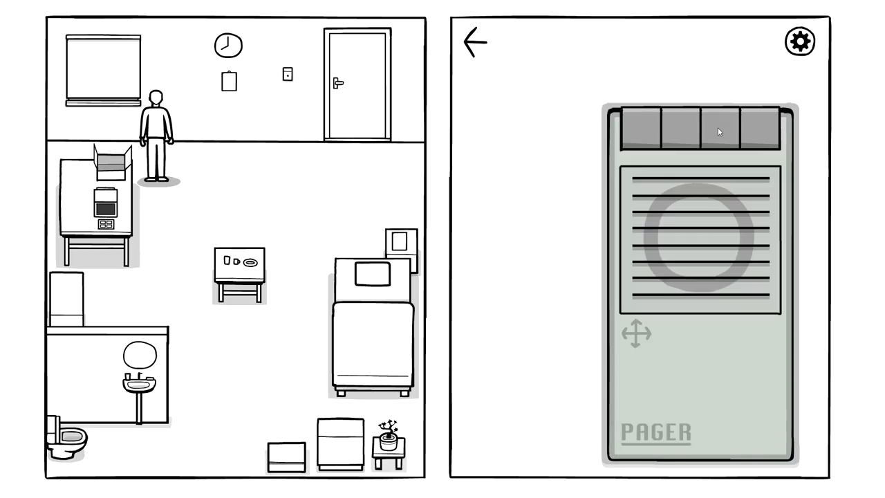
click(719, 131)
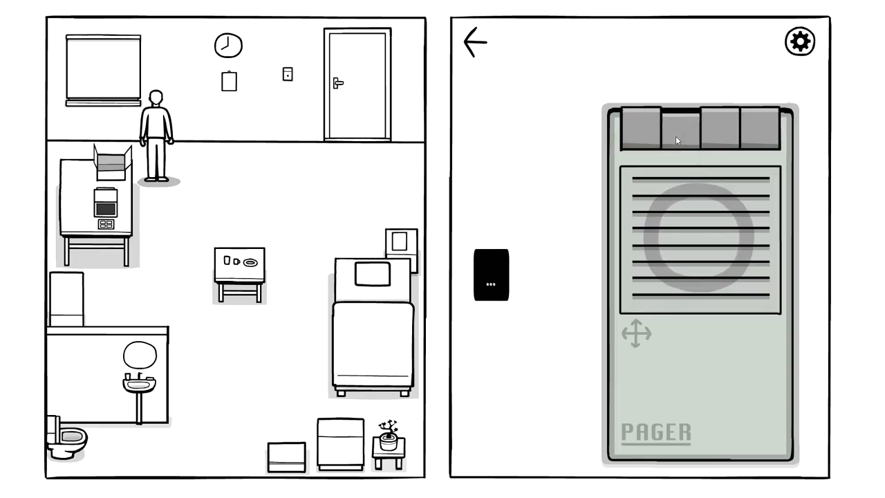
click(759, 130)
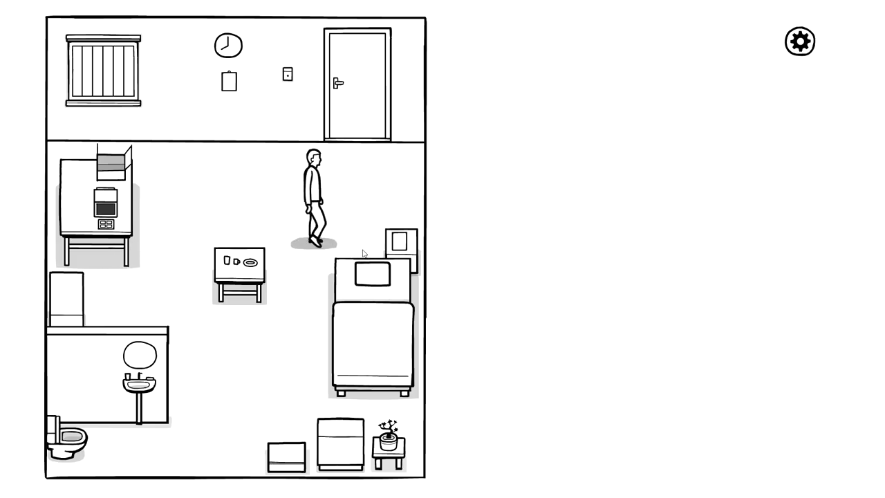
Step: Walk Hill across the room toward the bed
click(799, 41)
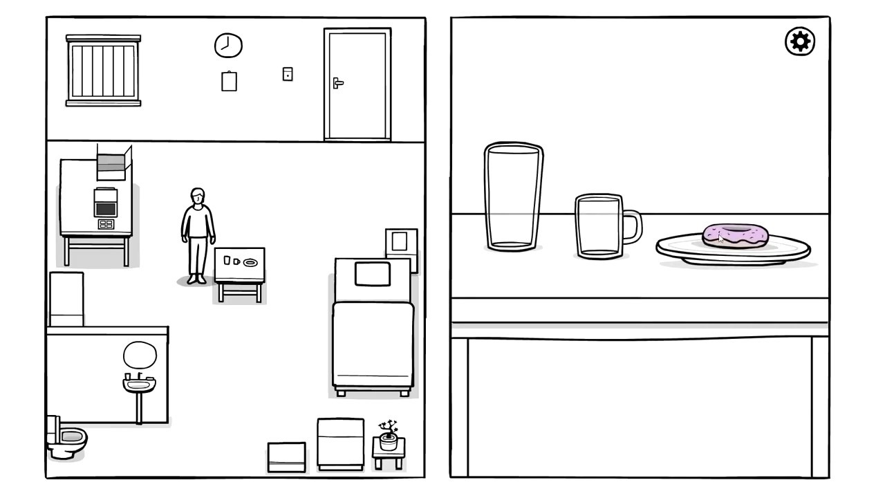
Step: Walk Hill to the kitchen counter and bring up the pager close-up
click(728, 235)
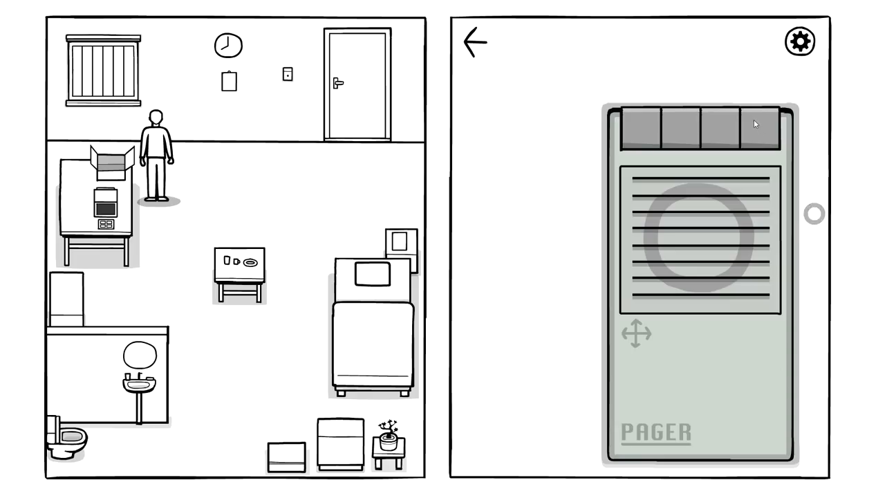
Step: Close the pager close-up with its back arrow
click(757, 125)
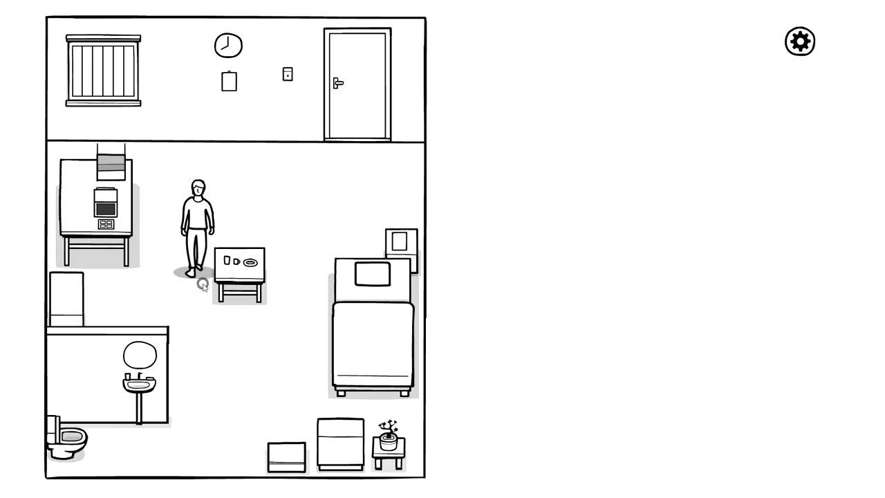
Step: View the breakfast table and eat the donut, prompting Hill's 'Gross' remark
click(242, 266)
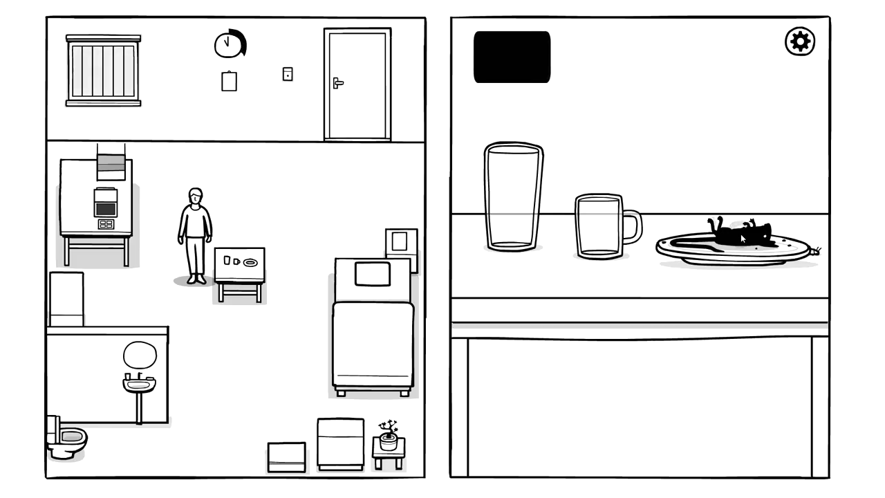
click(740, 235)
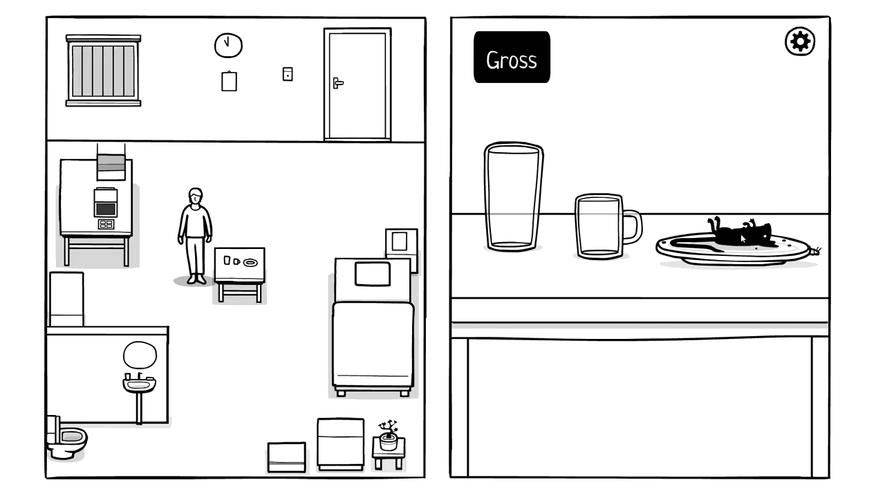